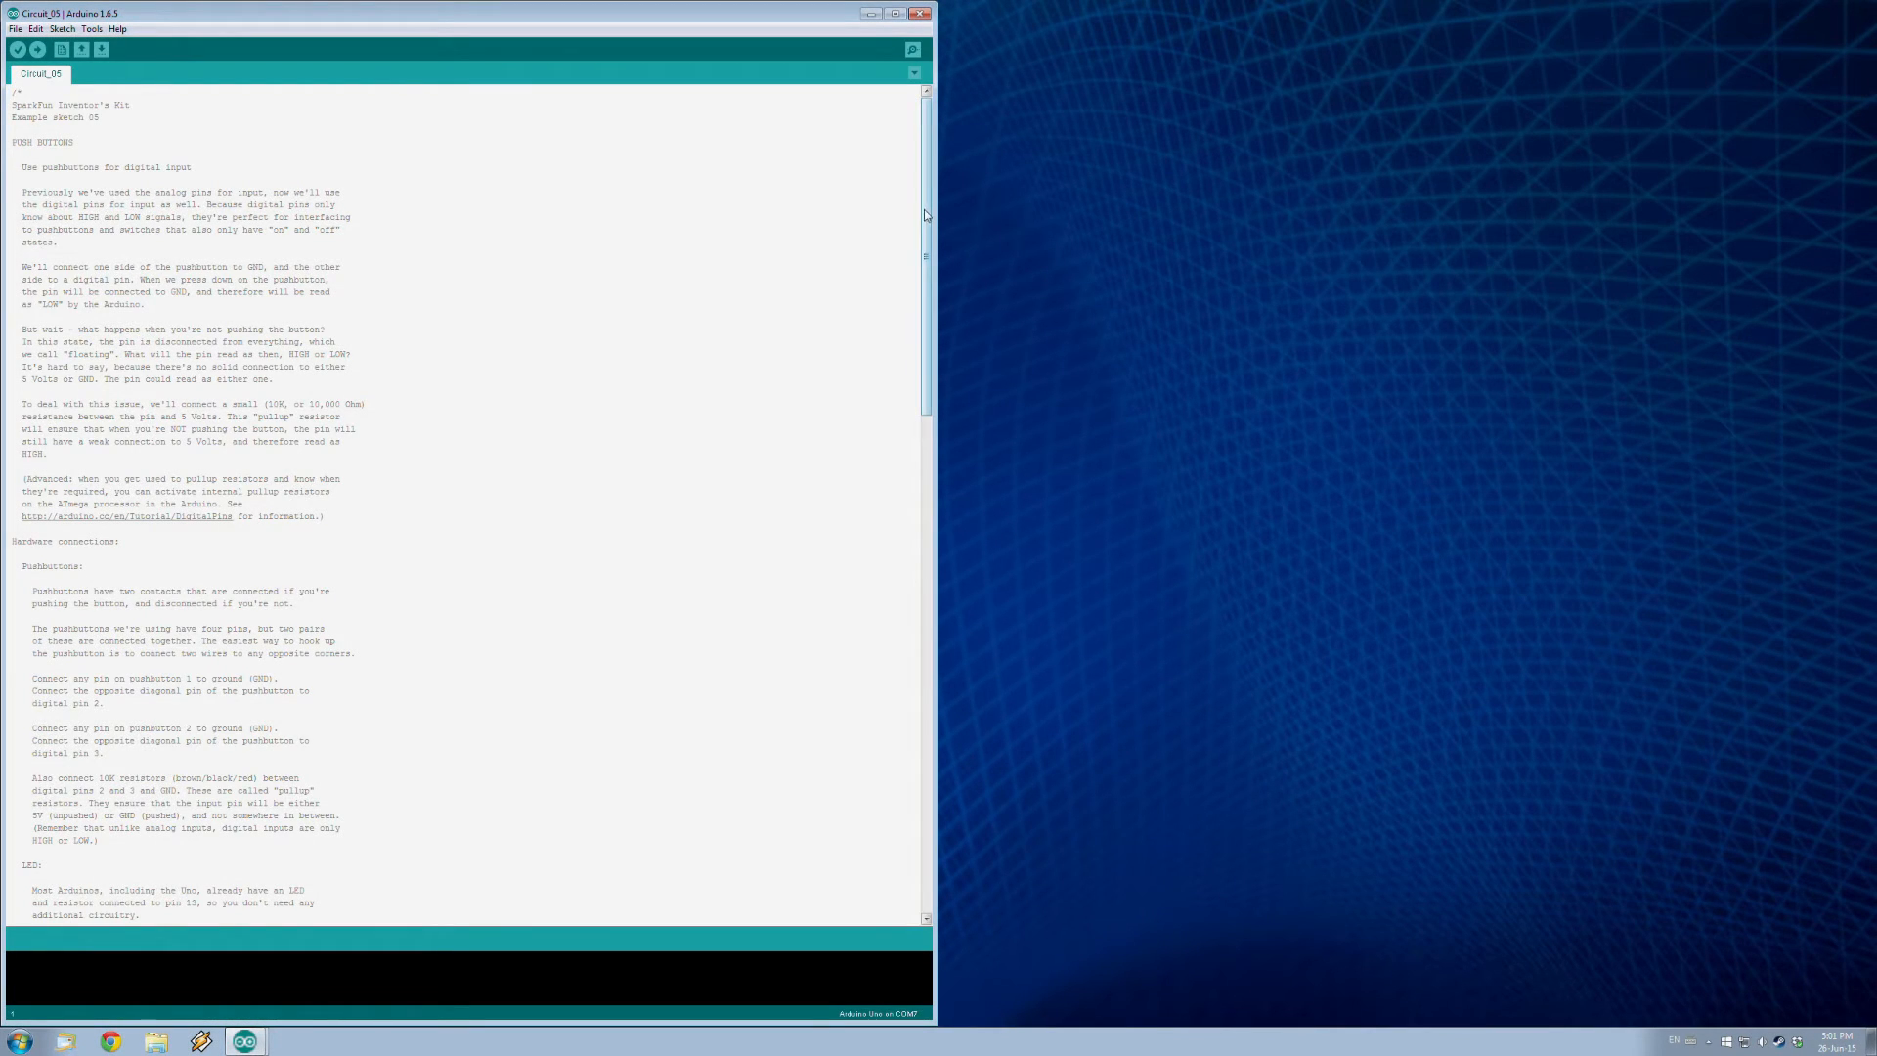
- Highlight the pin constants, pinMode, digitalRead, if-condition and LED-on lines for review
scroll(down, 3)
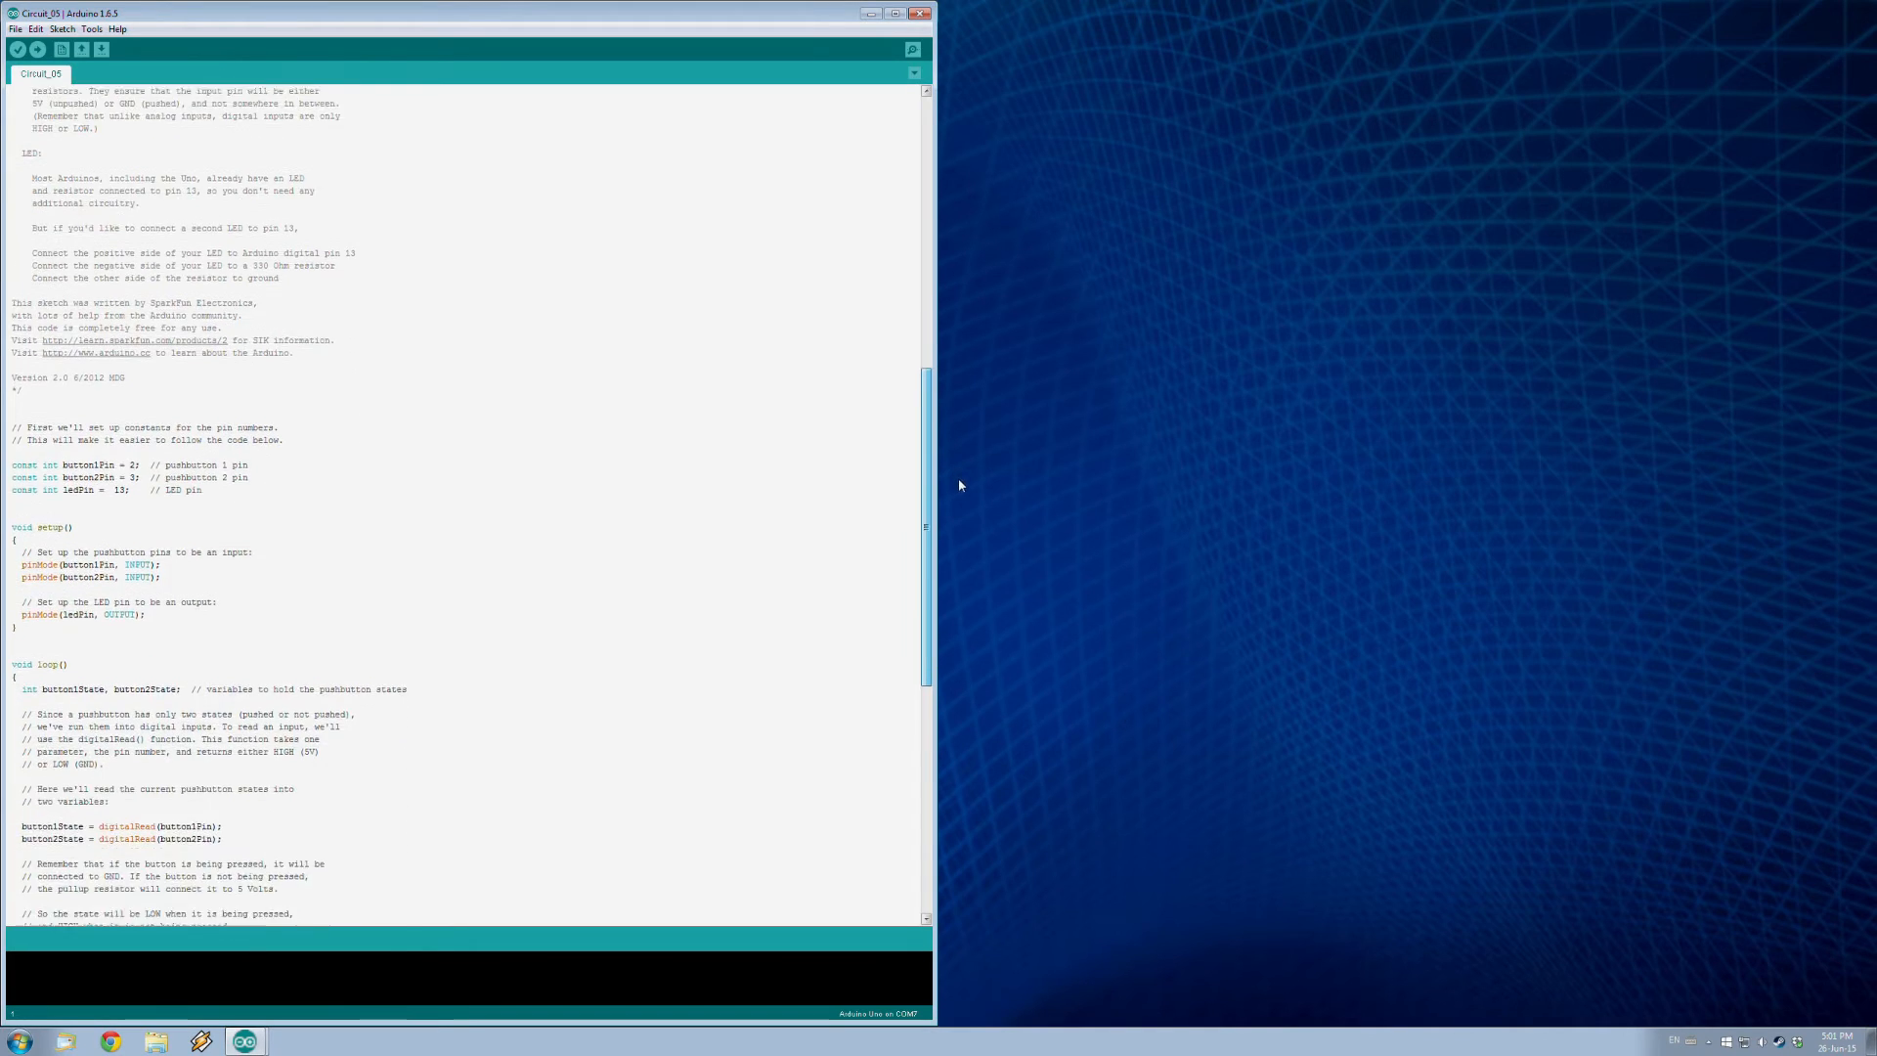
scroll(down, 3)
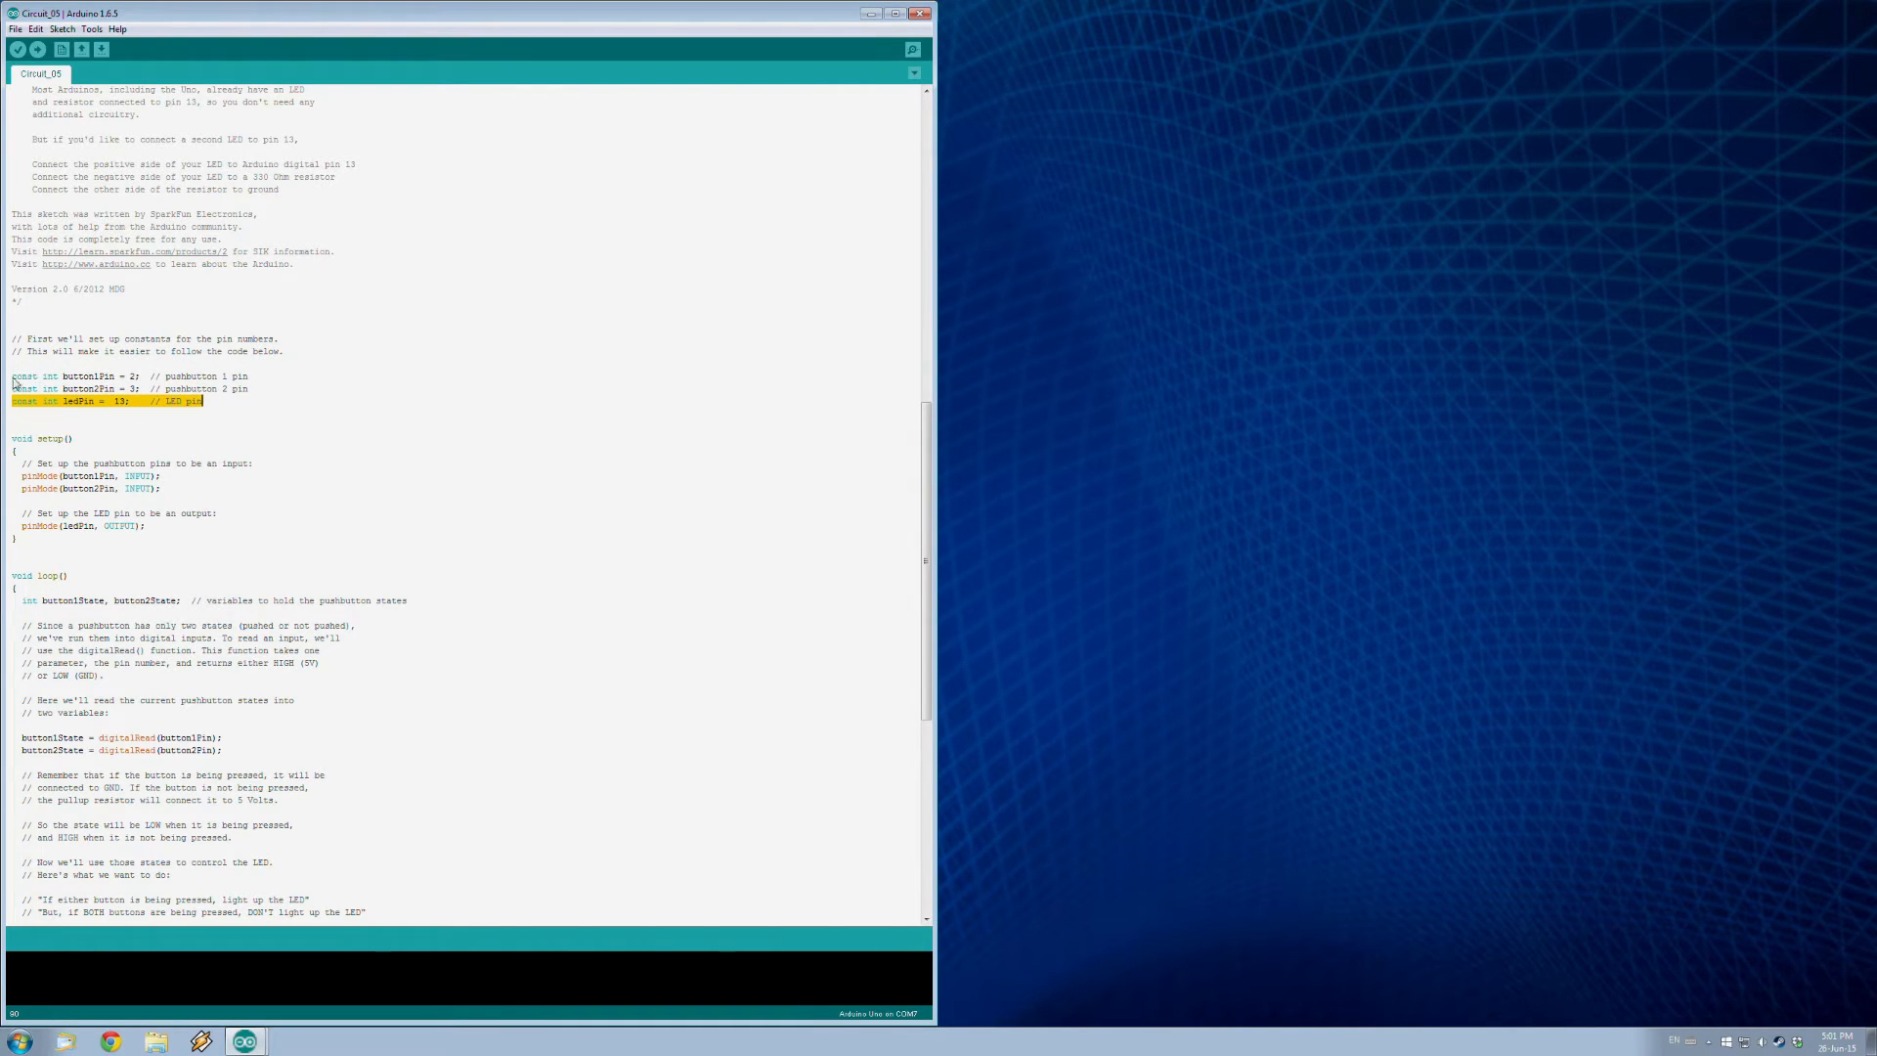
double_click(84, 375)
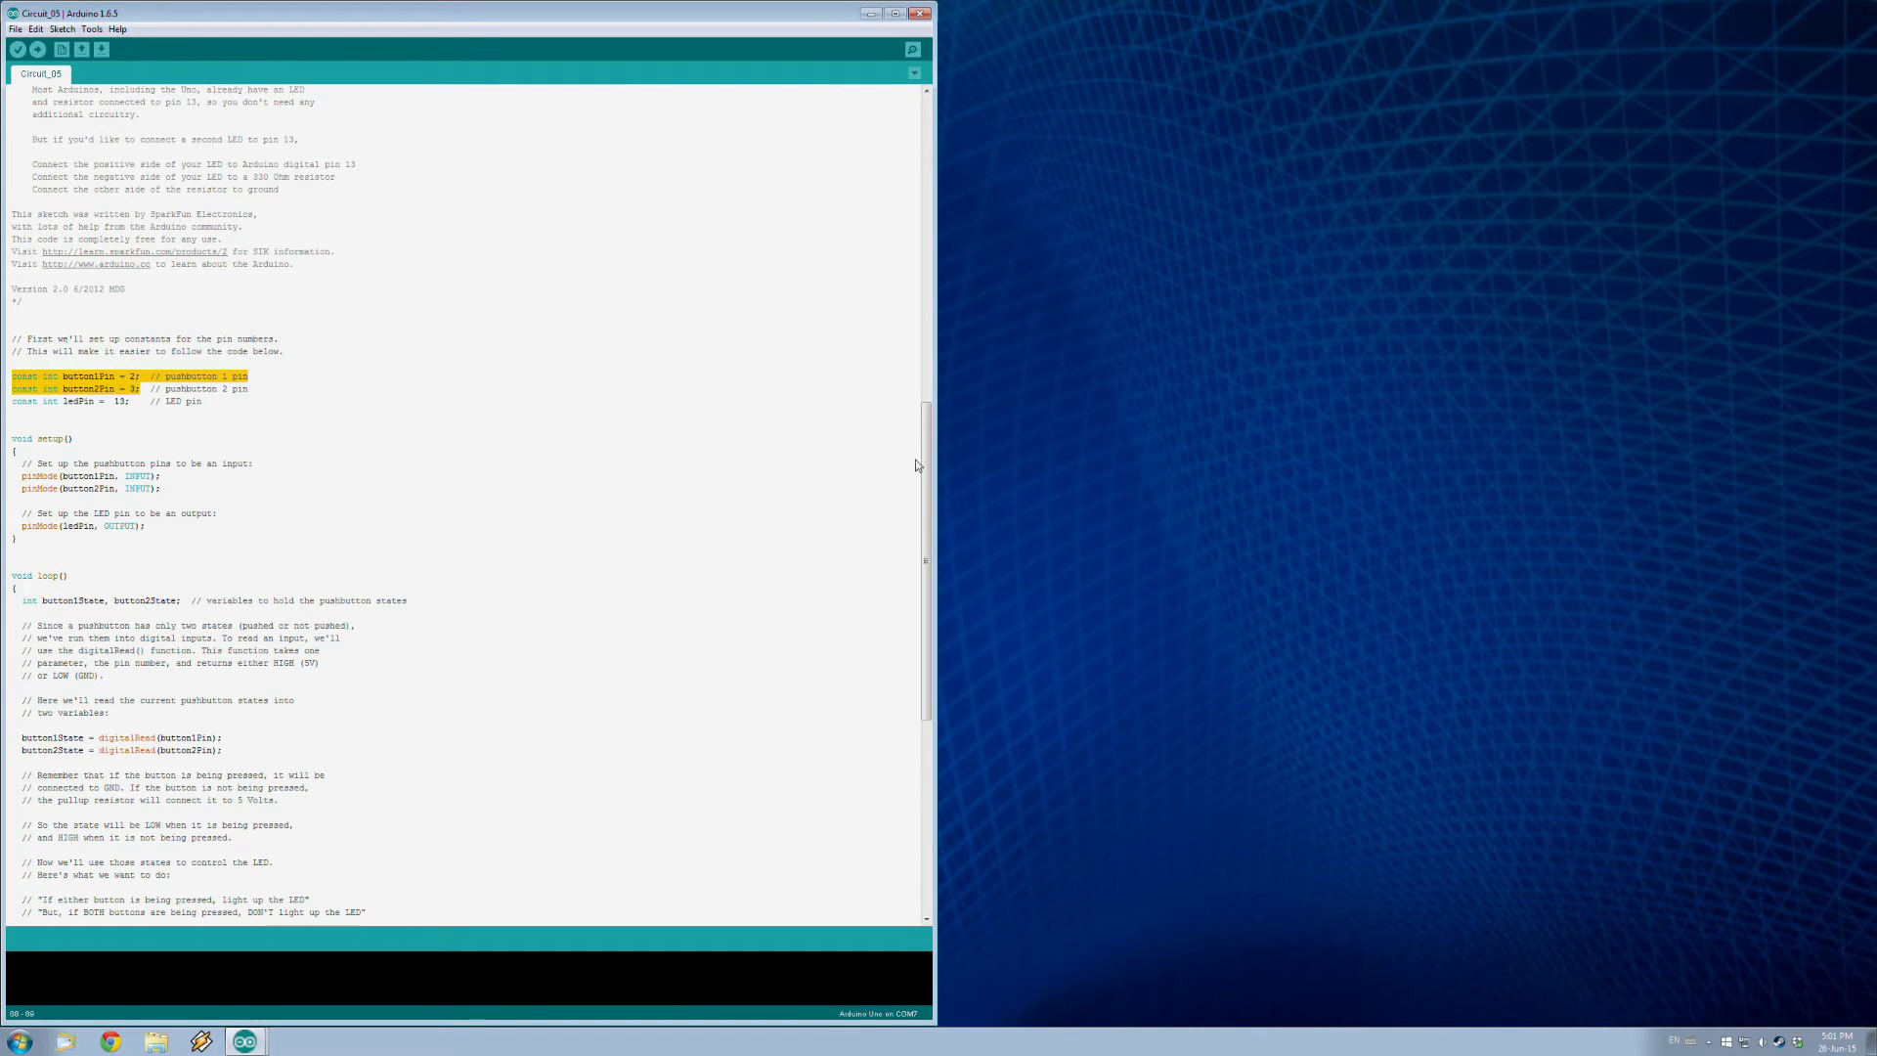
scroll(down, 3)
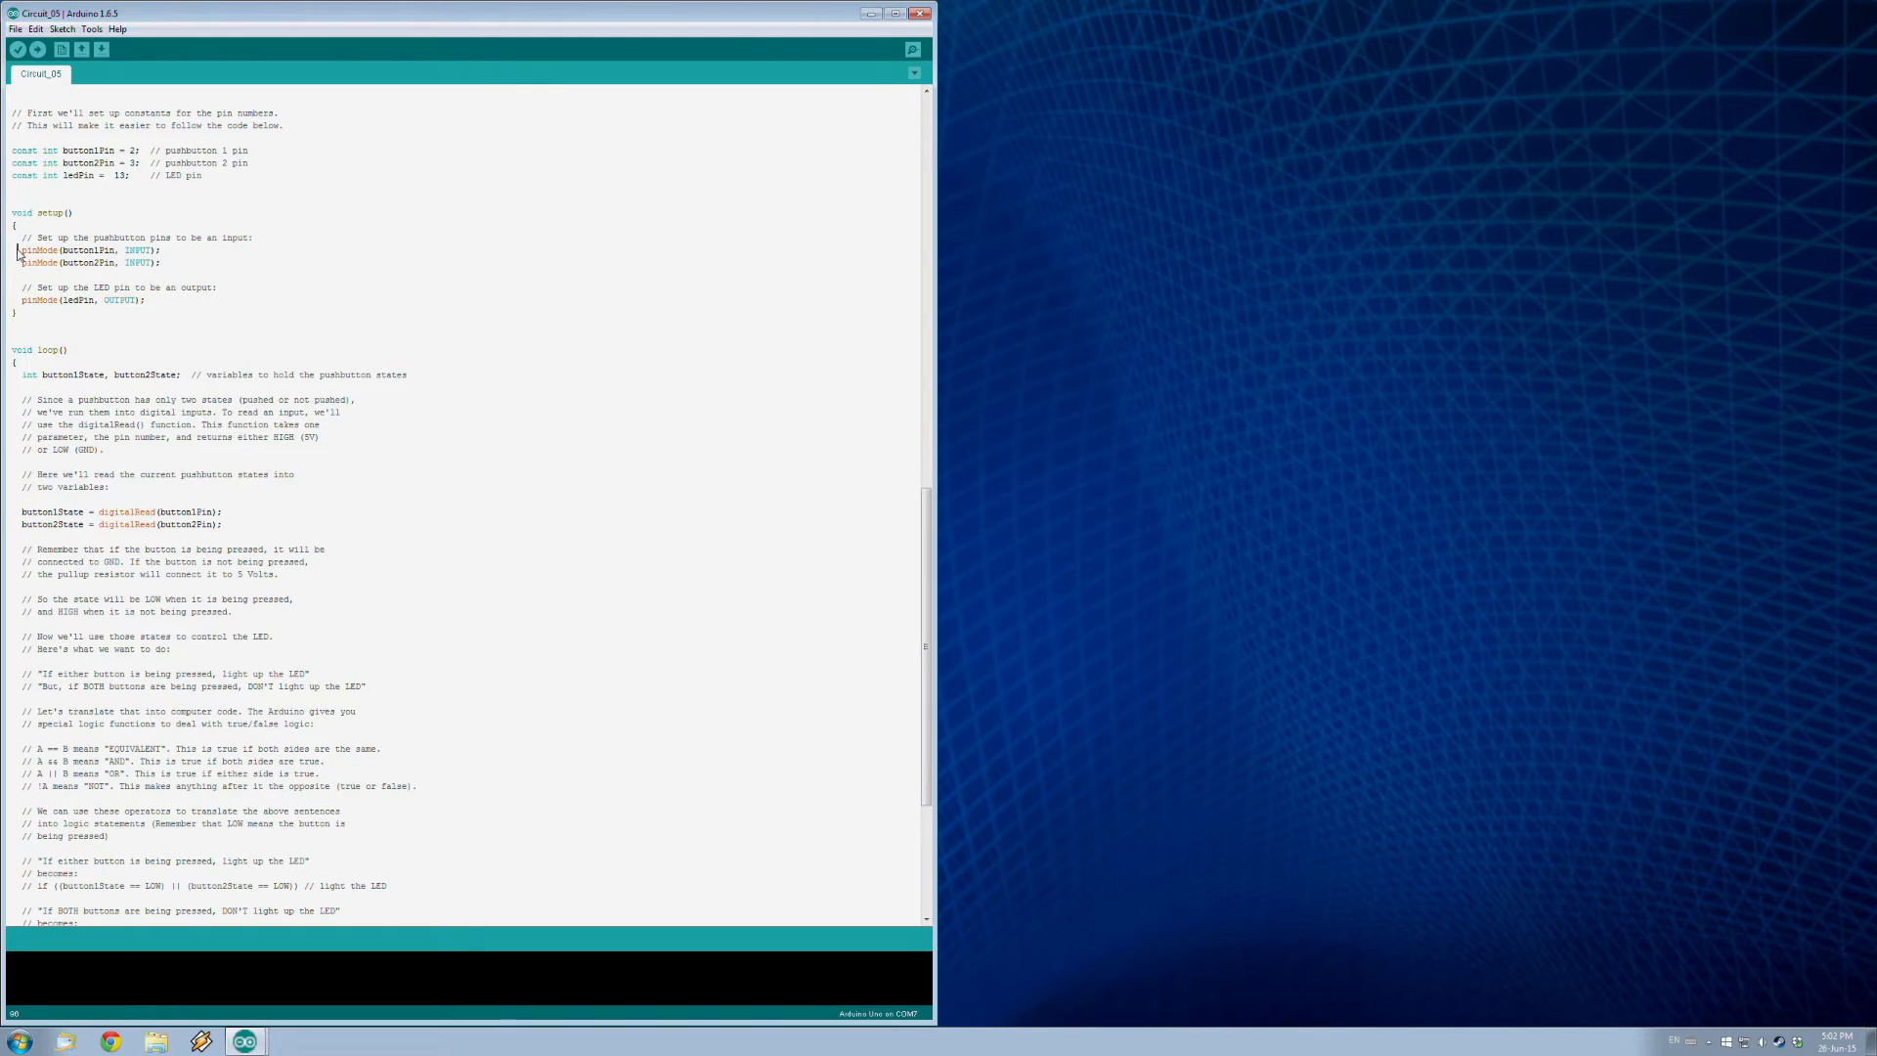
drag(12, 249, 161, 262)
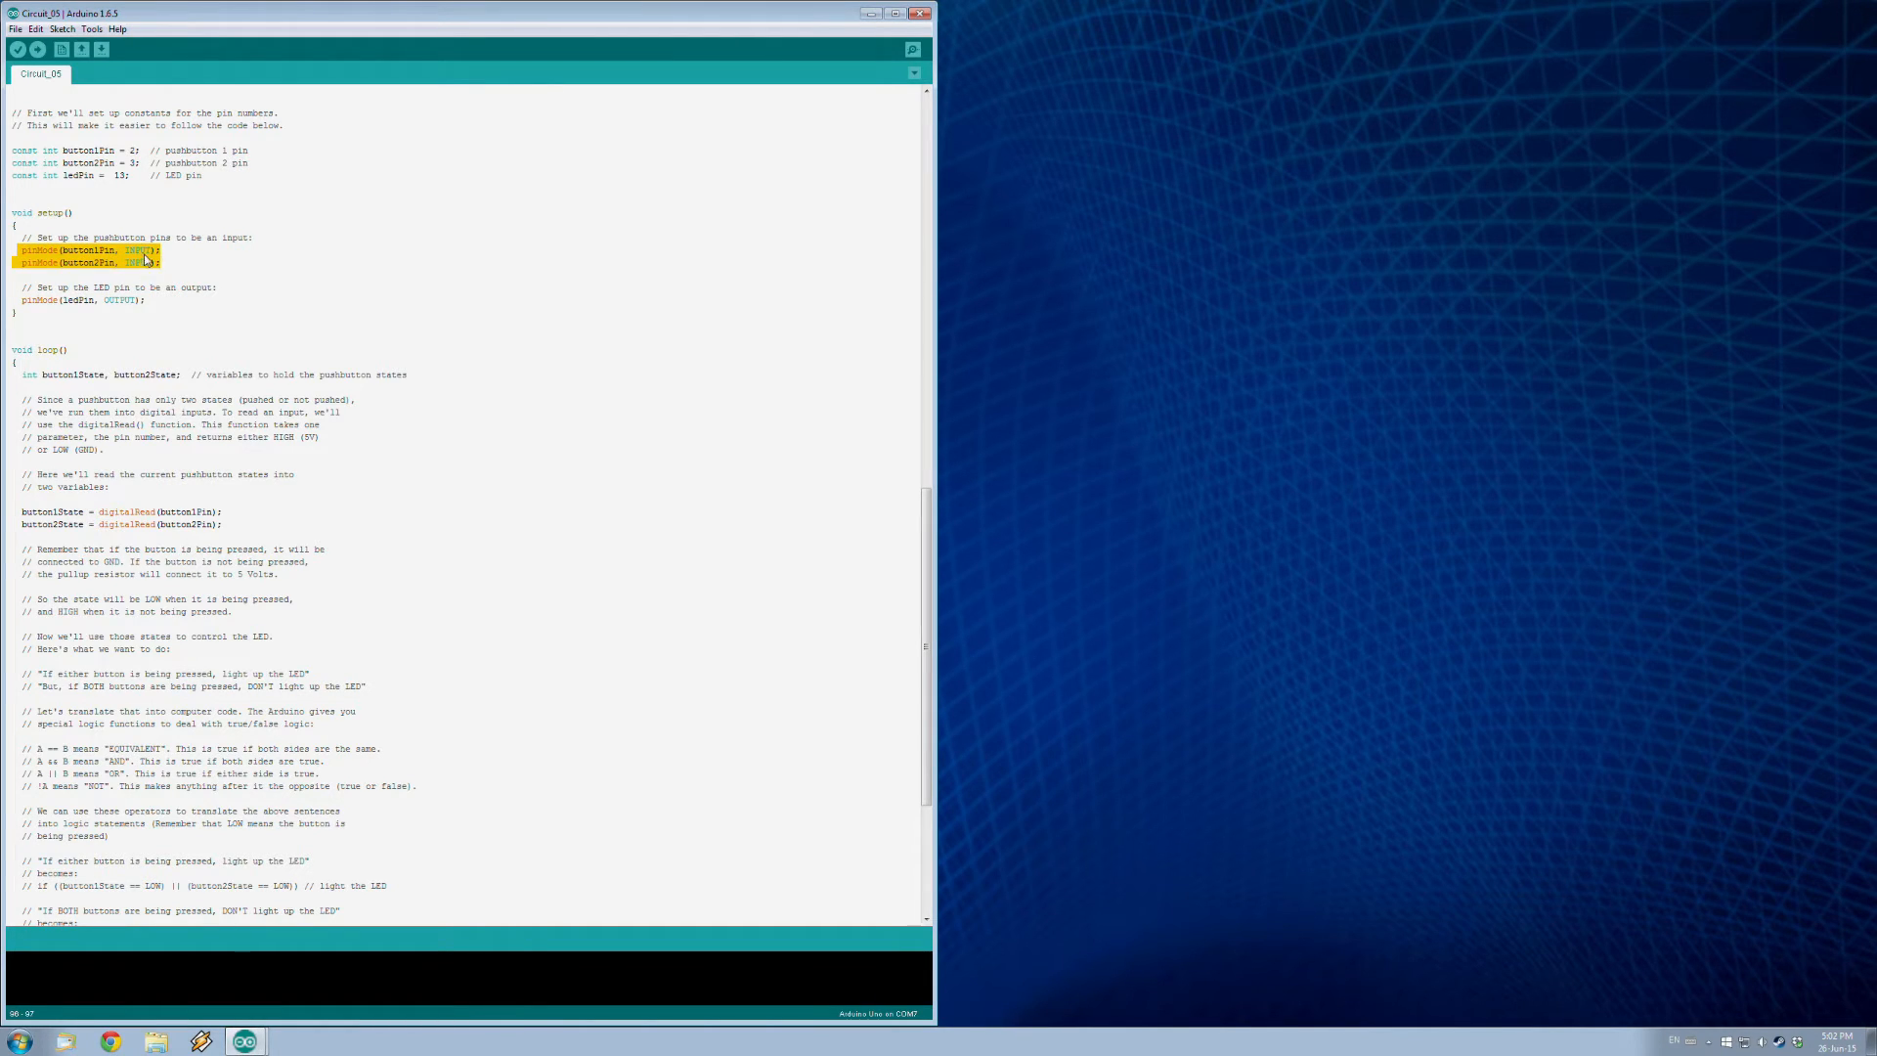
mouse_move(918, 515)
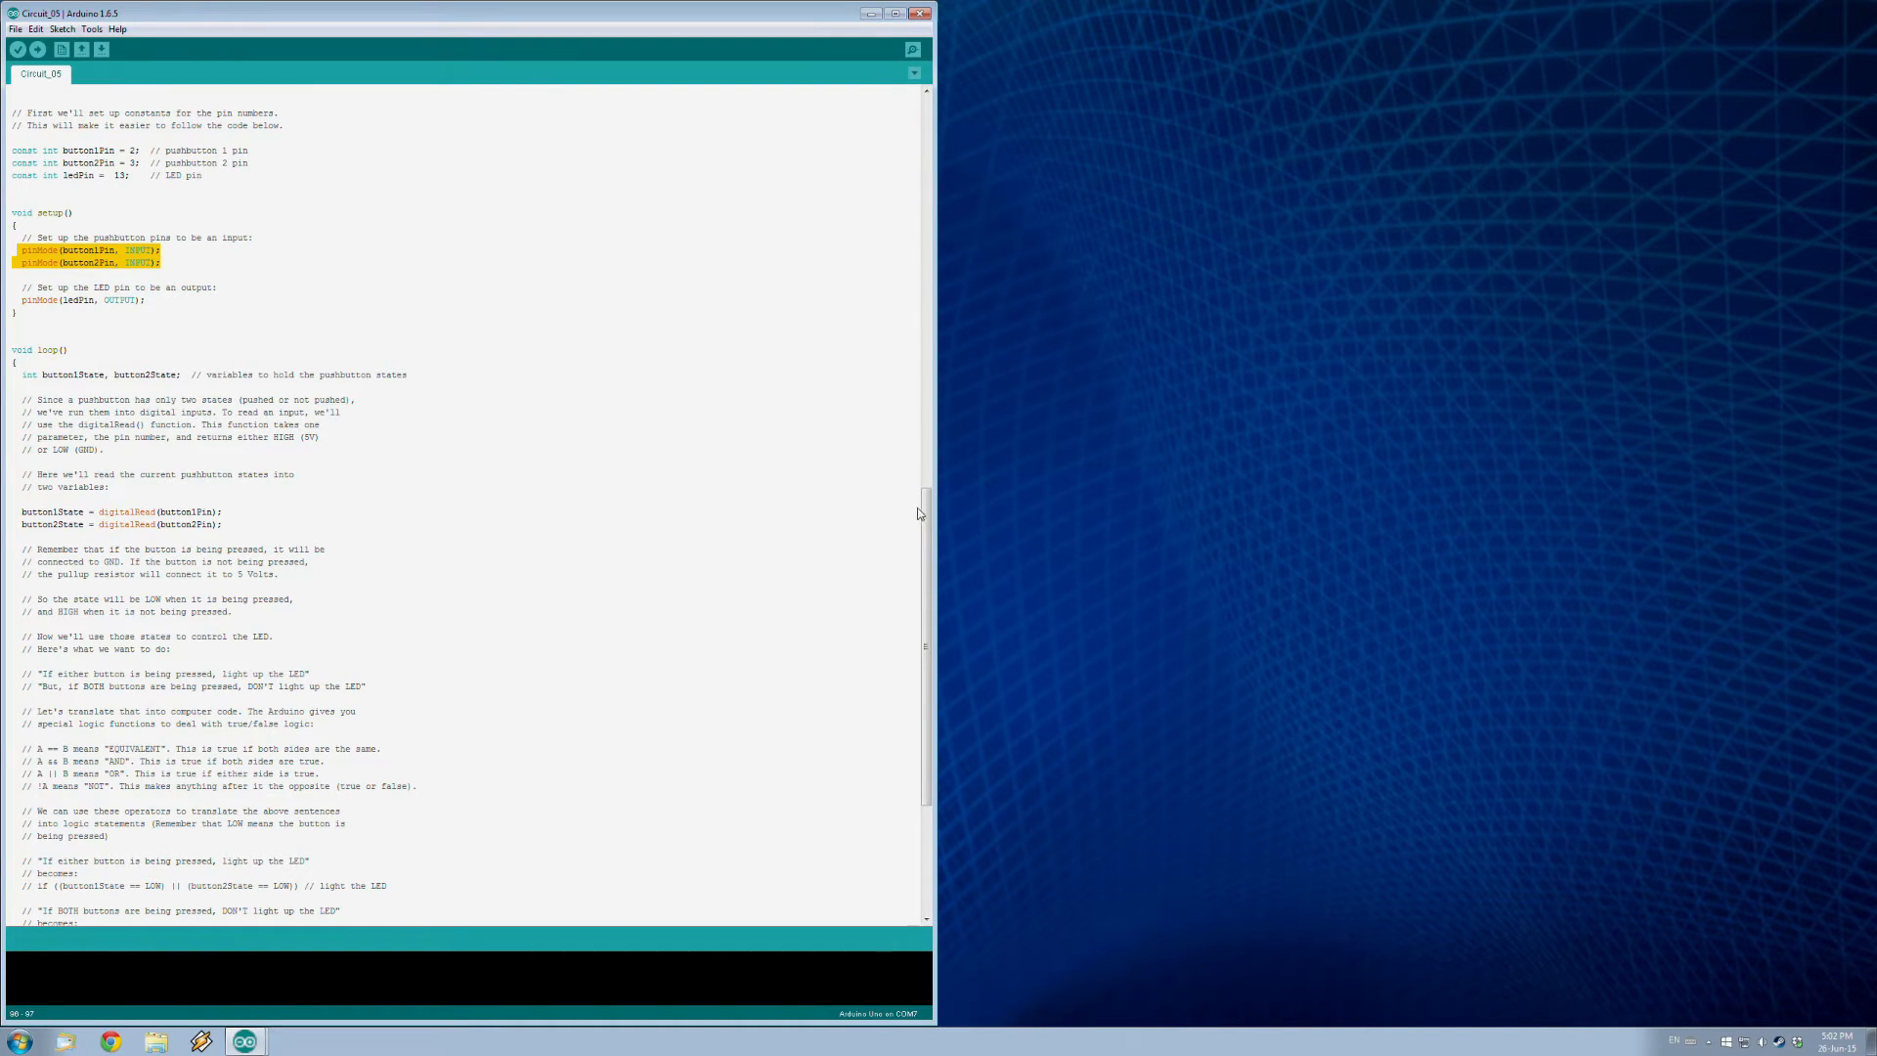
scroll(down, 3)
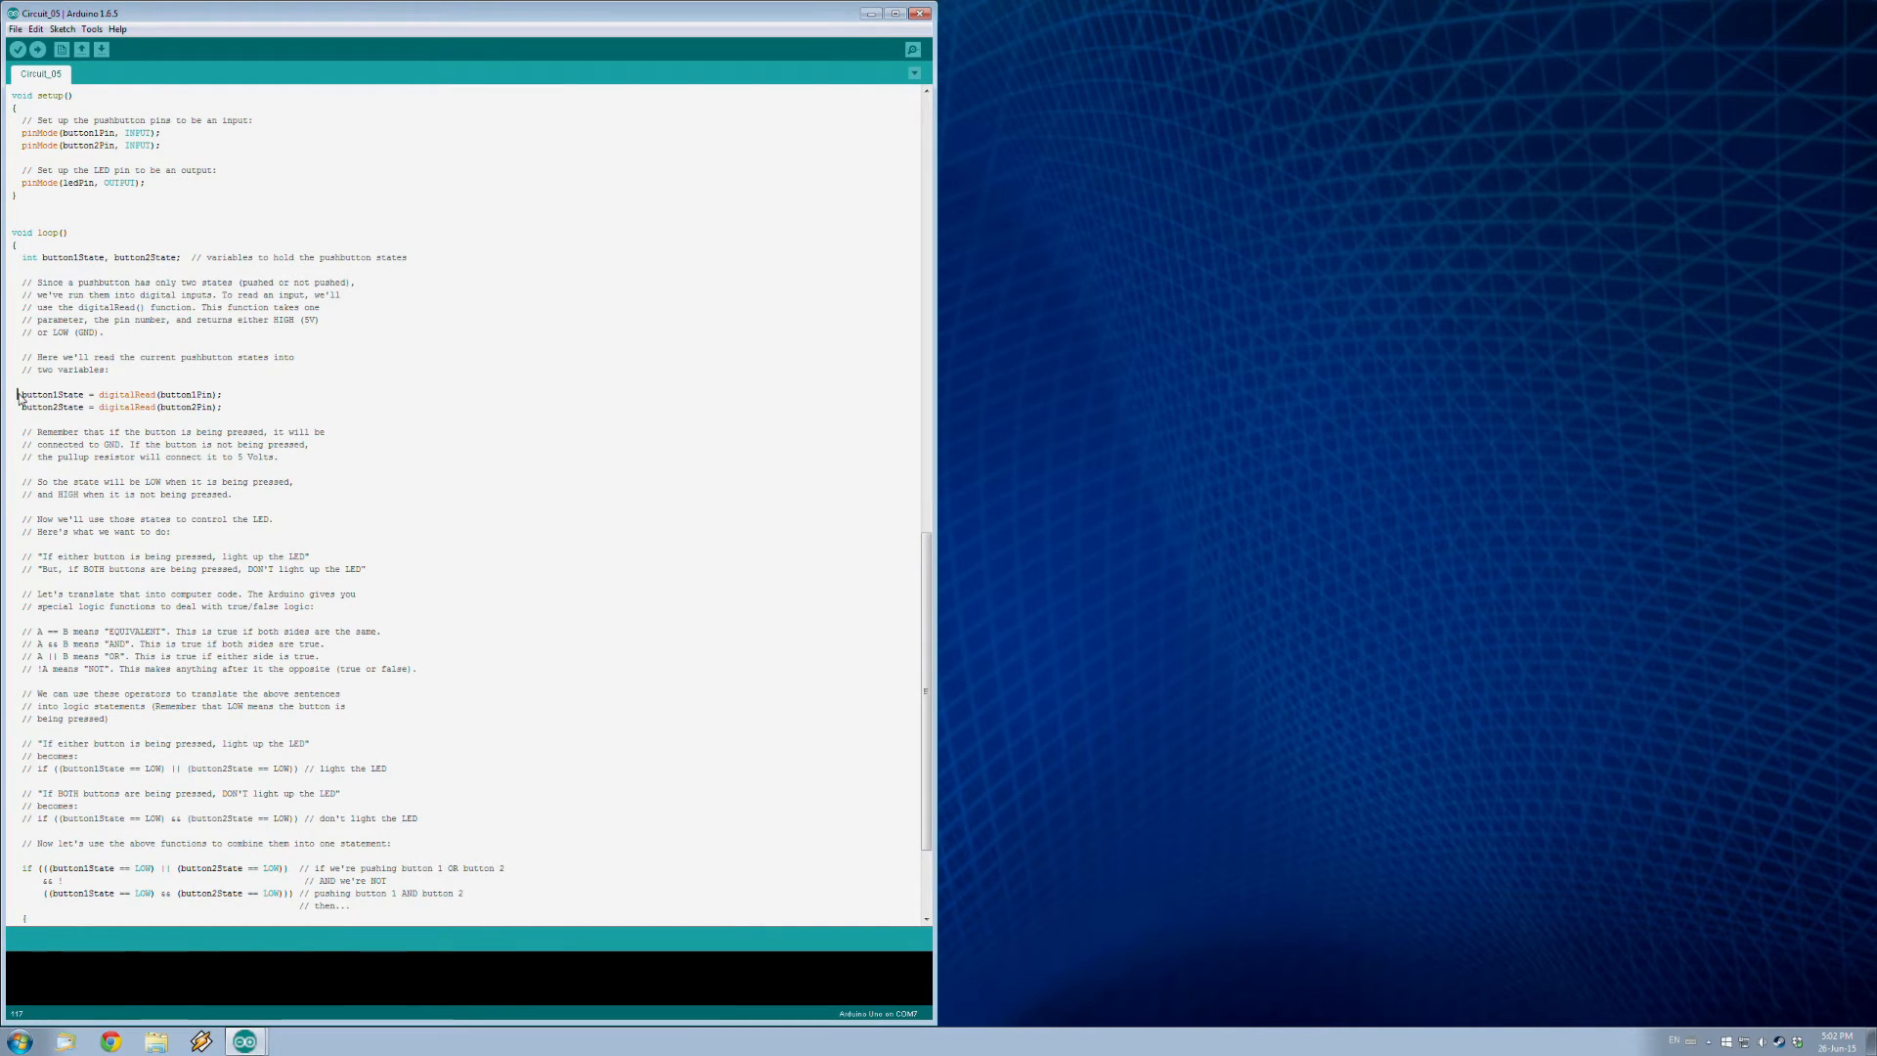
drag(18, 395, 220, 406)
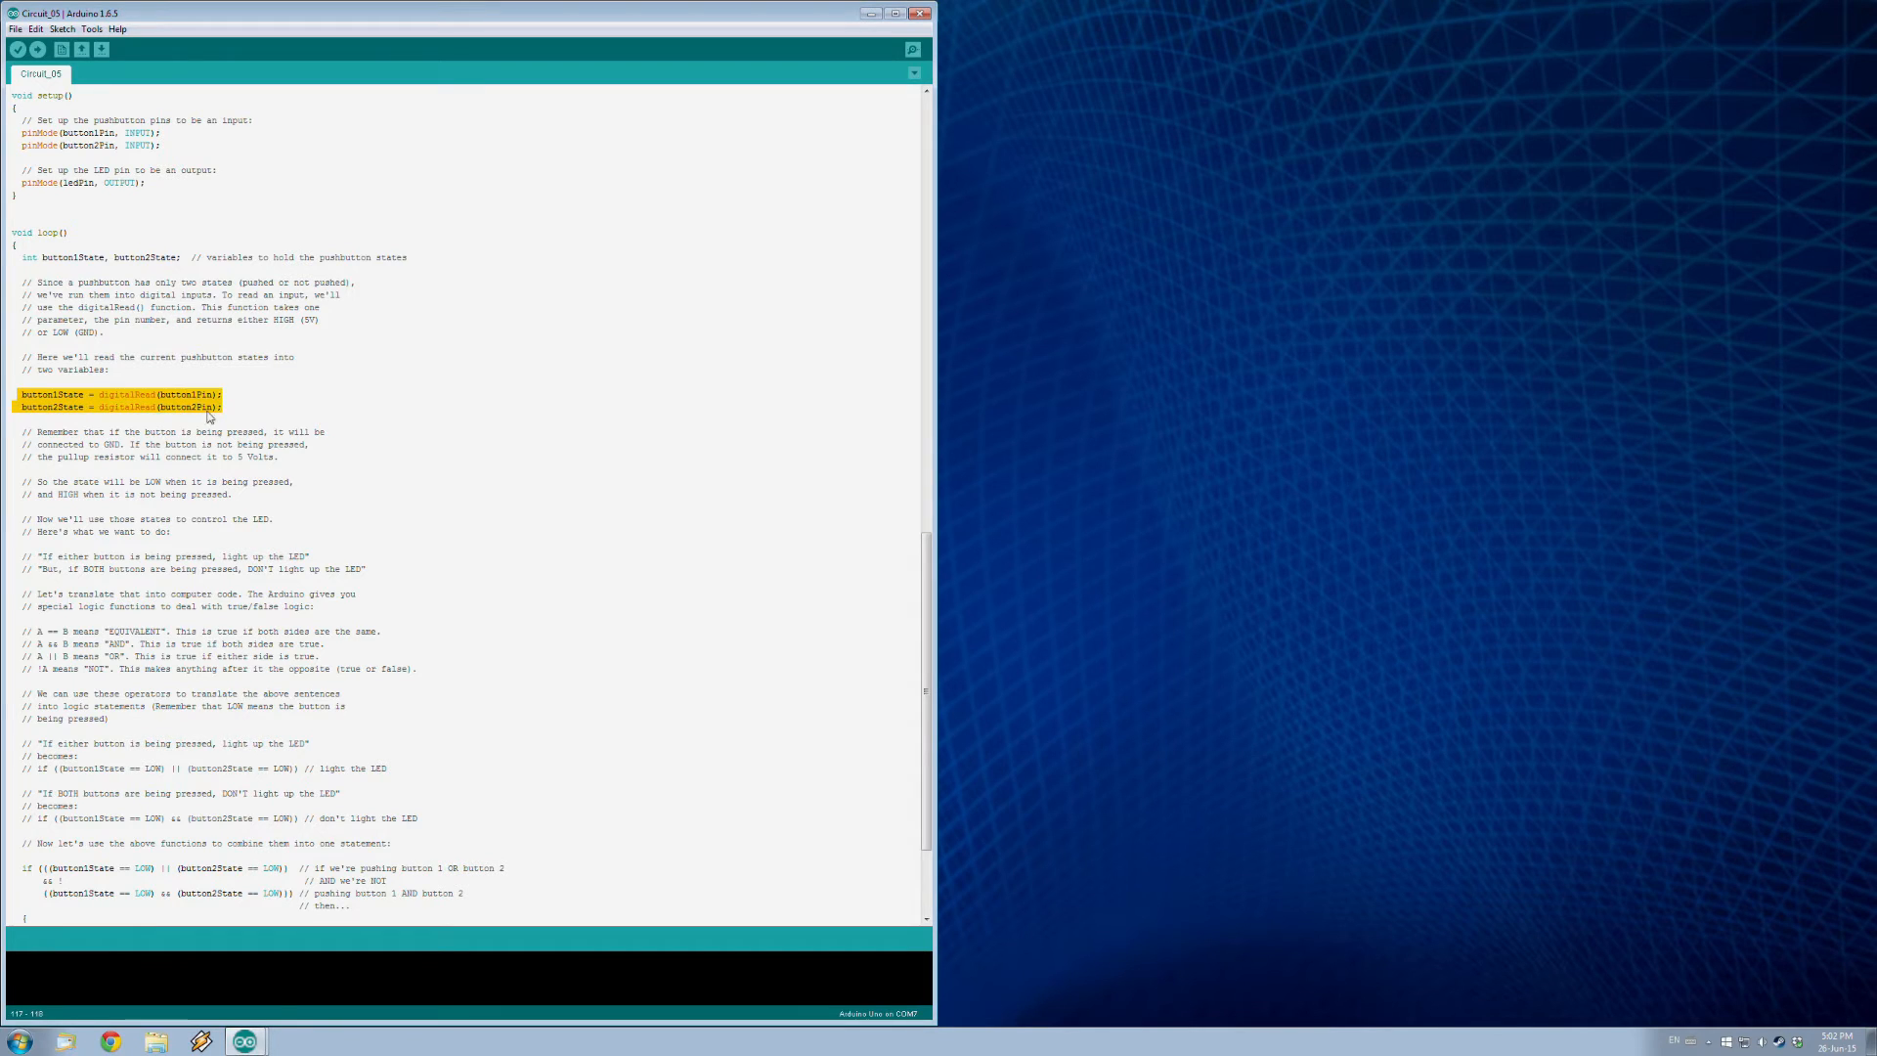
mouse_move(213, 443)
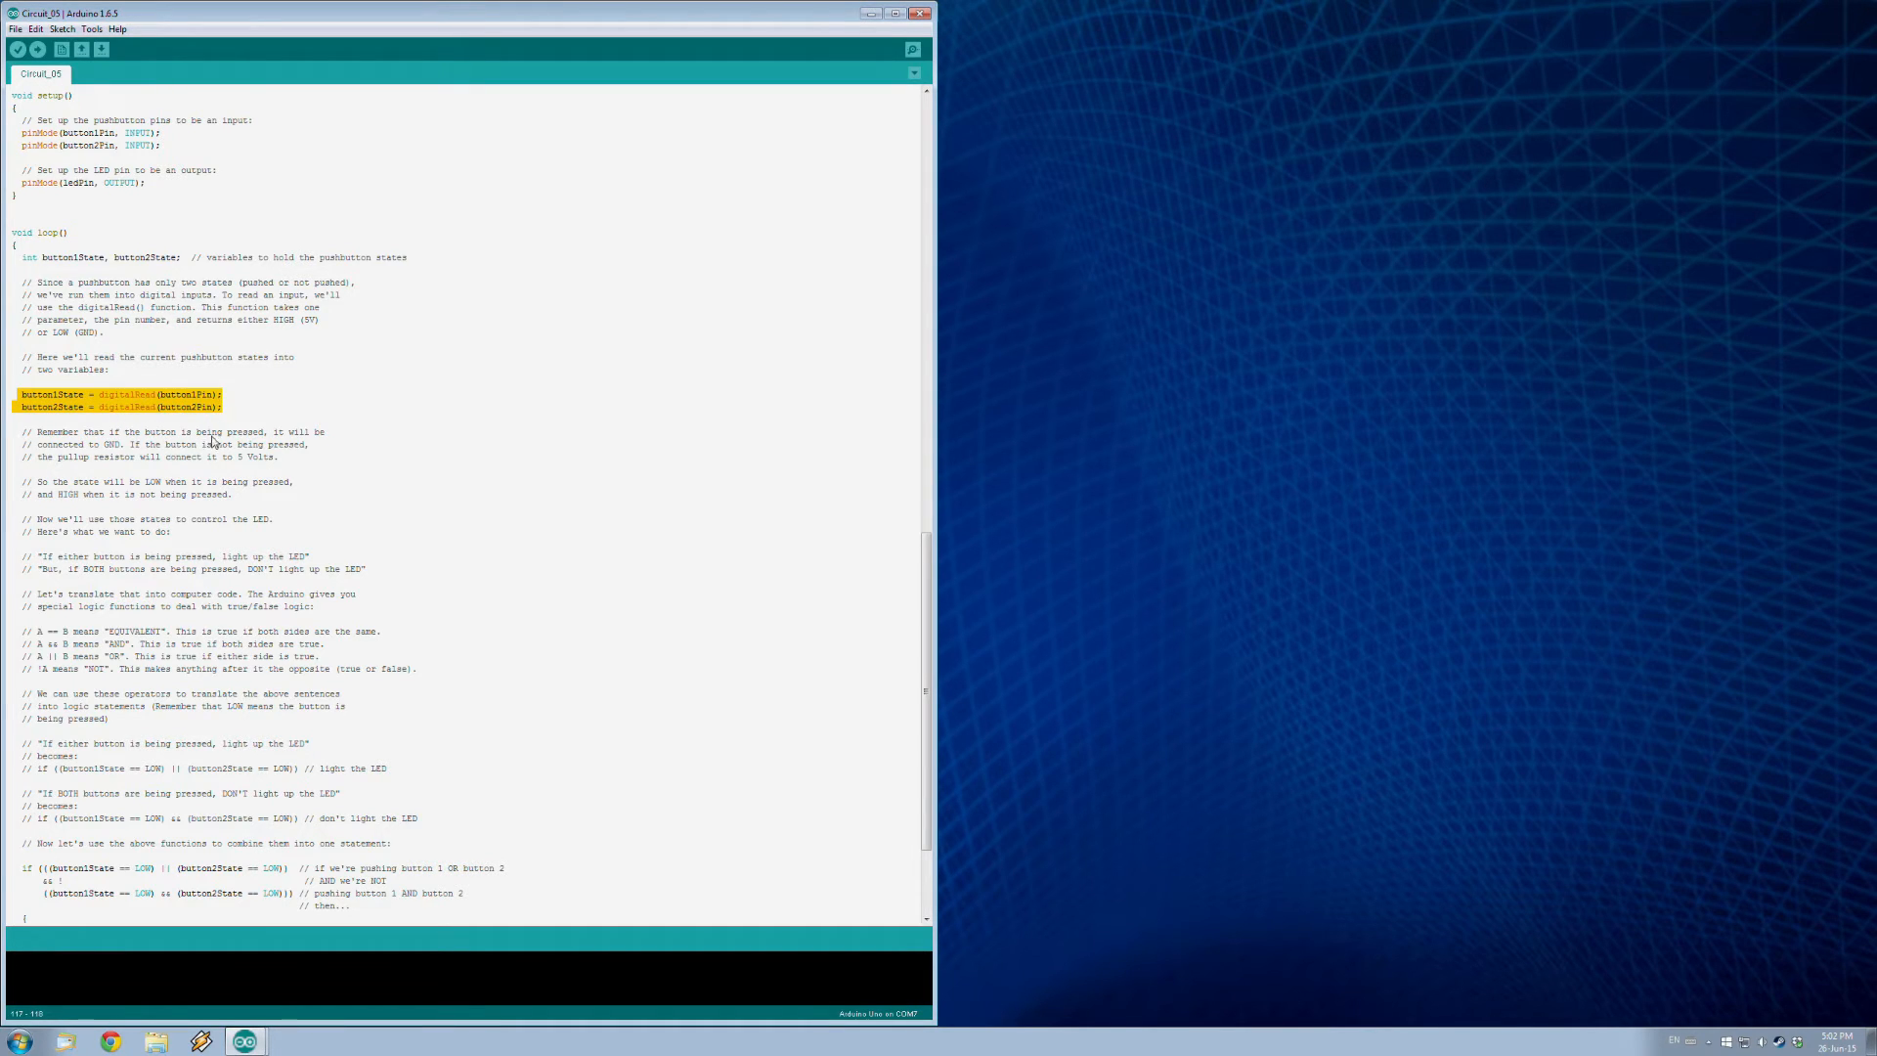
mouse_move(187, 410)
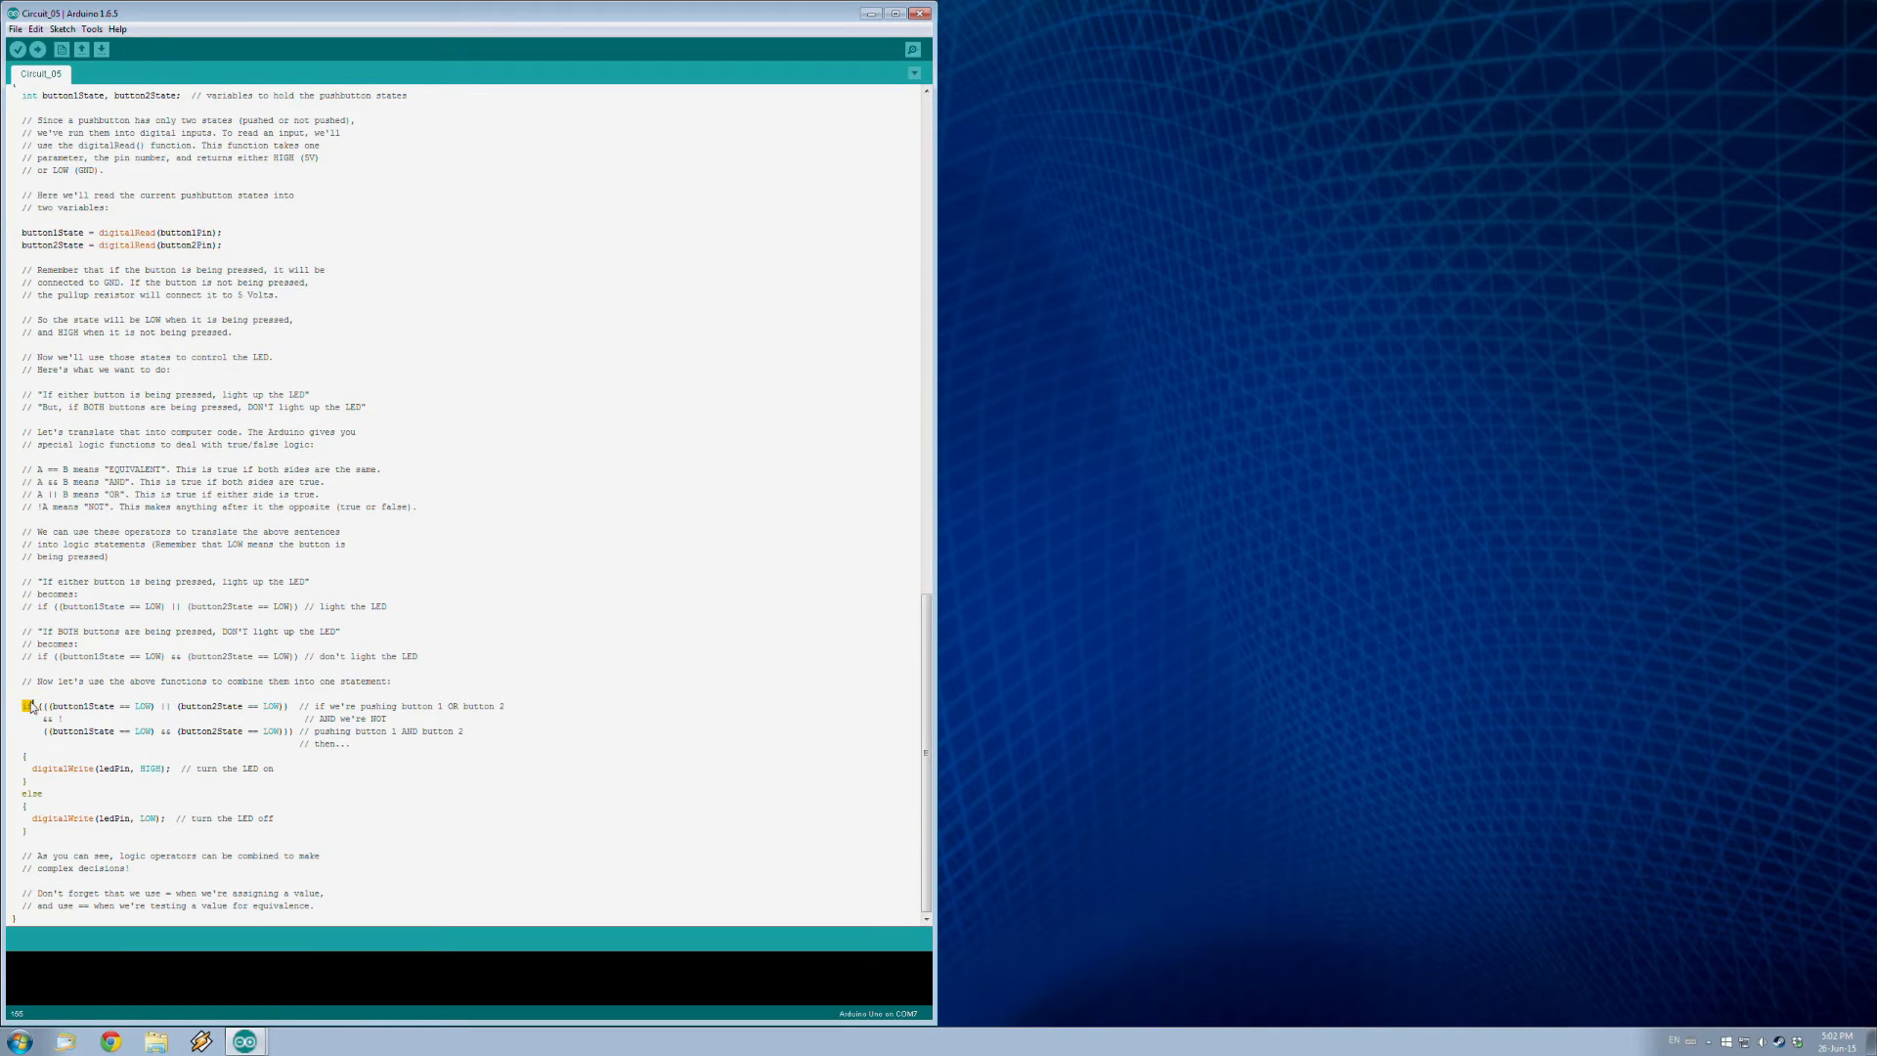
drag(31, 705, 293, 731)
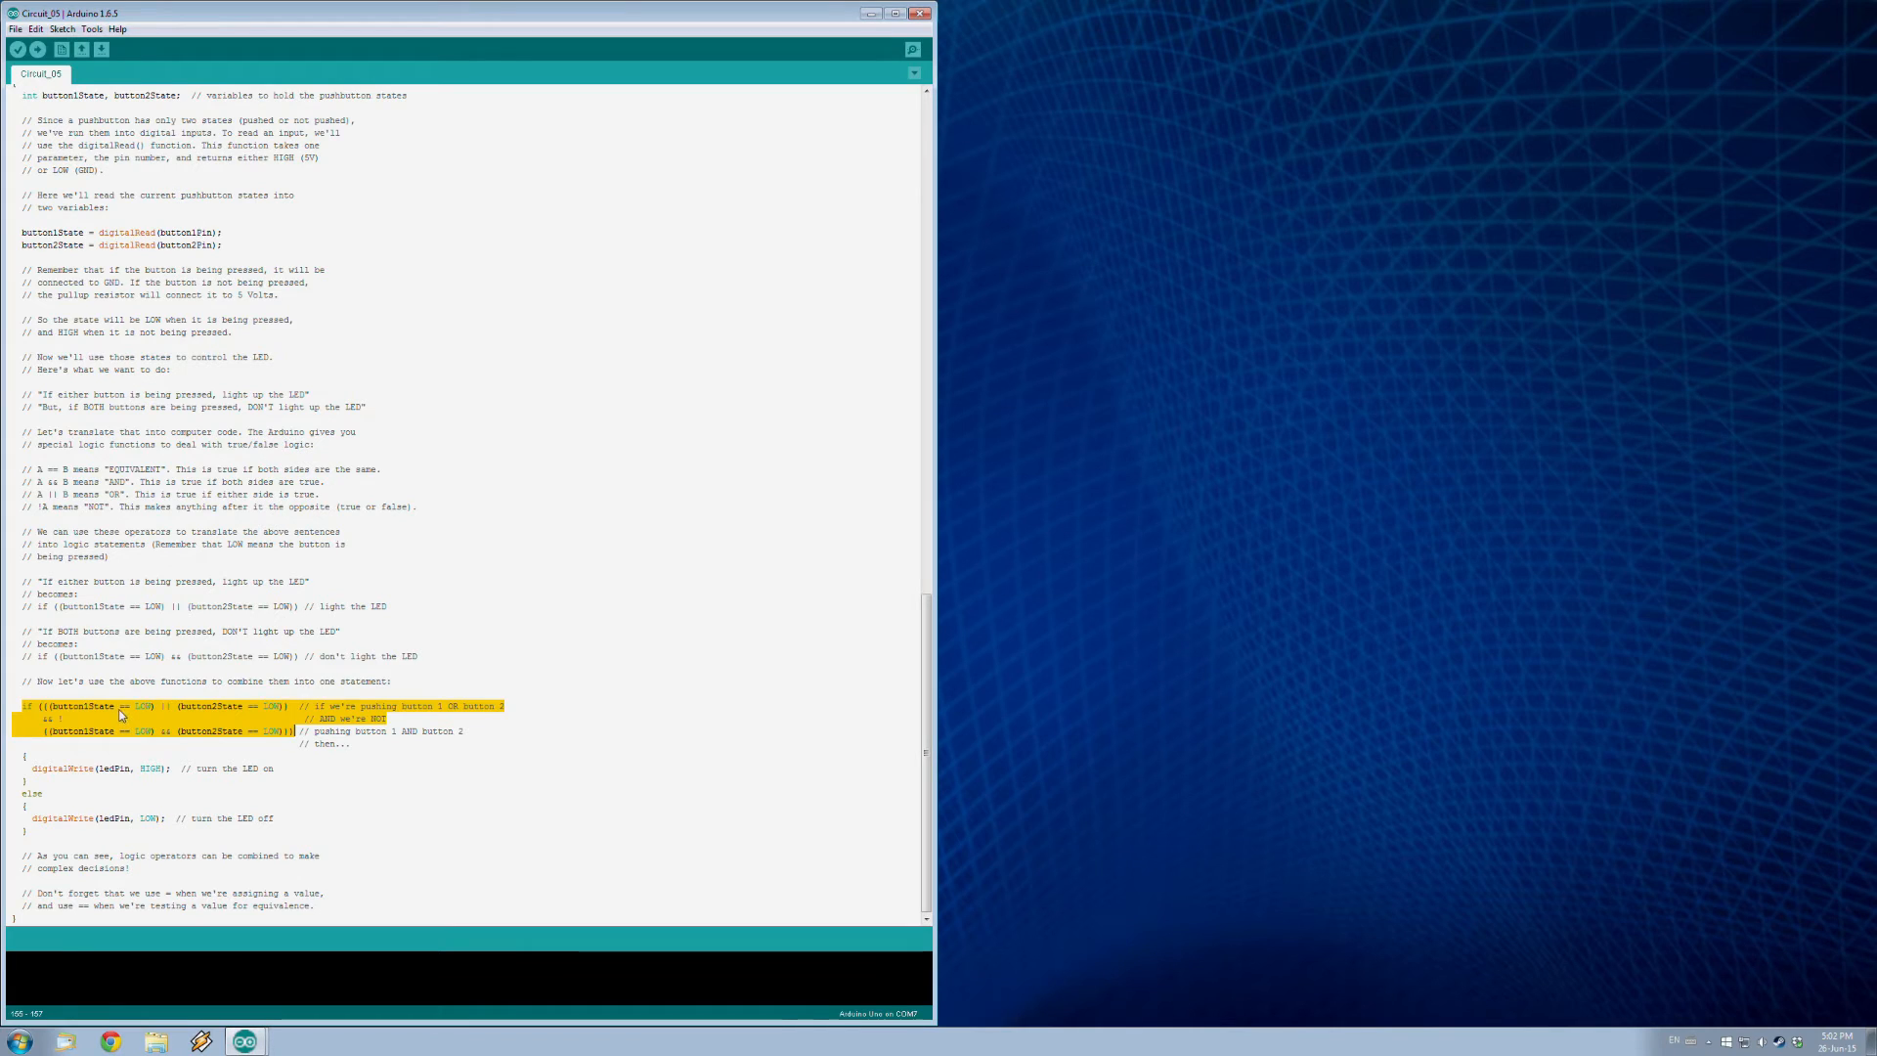
click(126, 704)
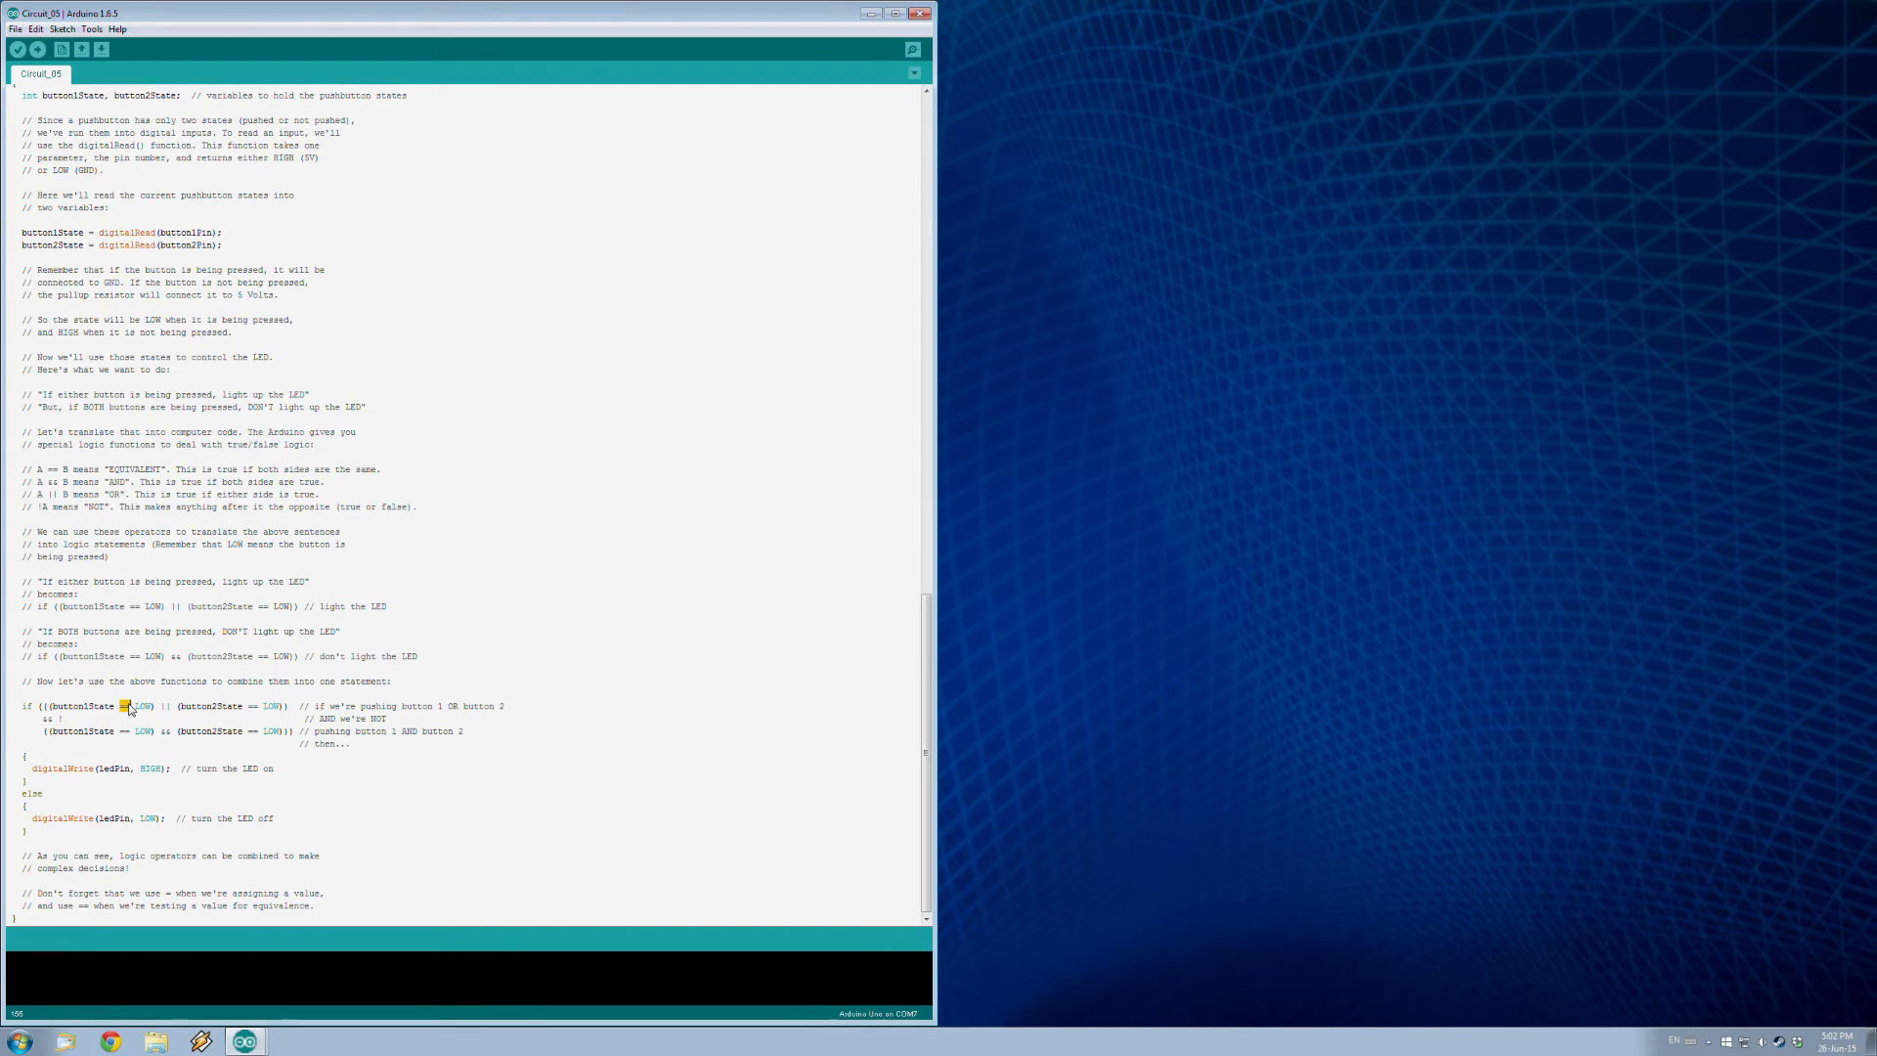
mouse_move(231, 758)
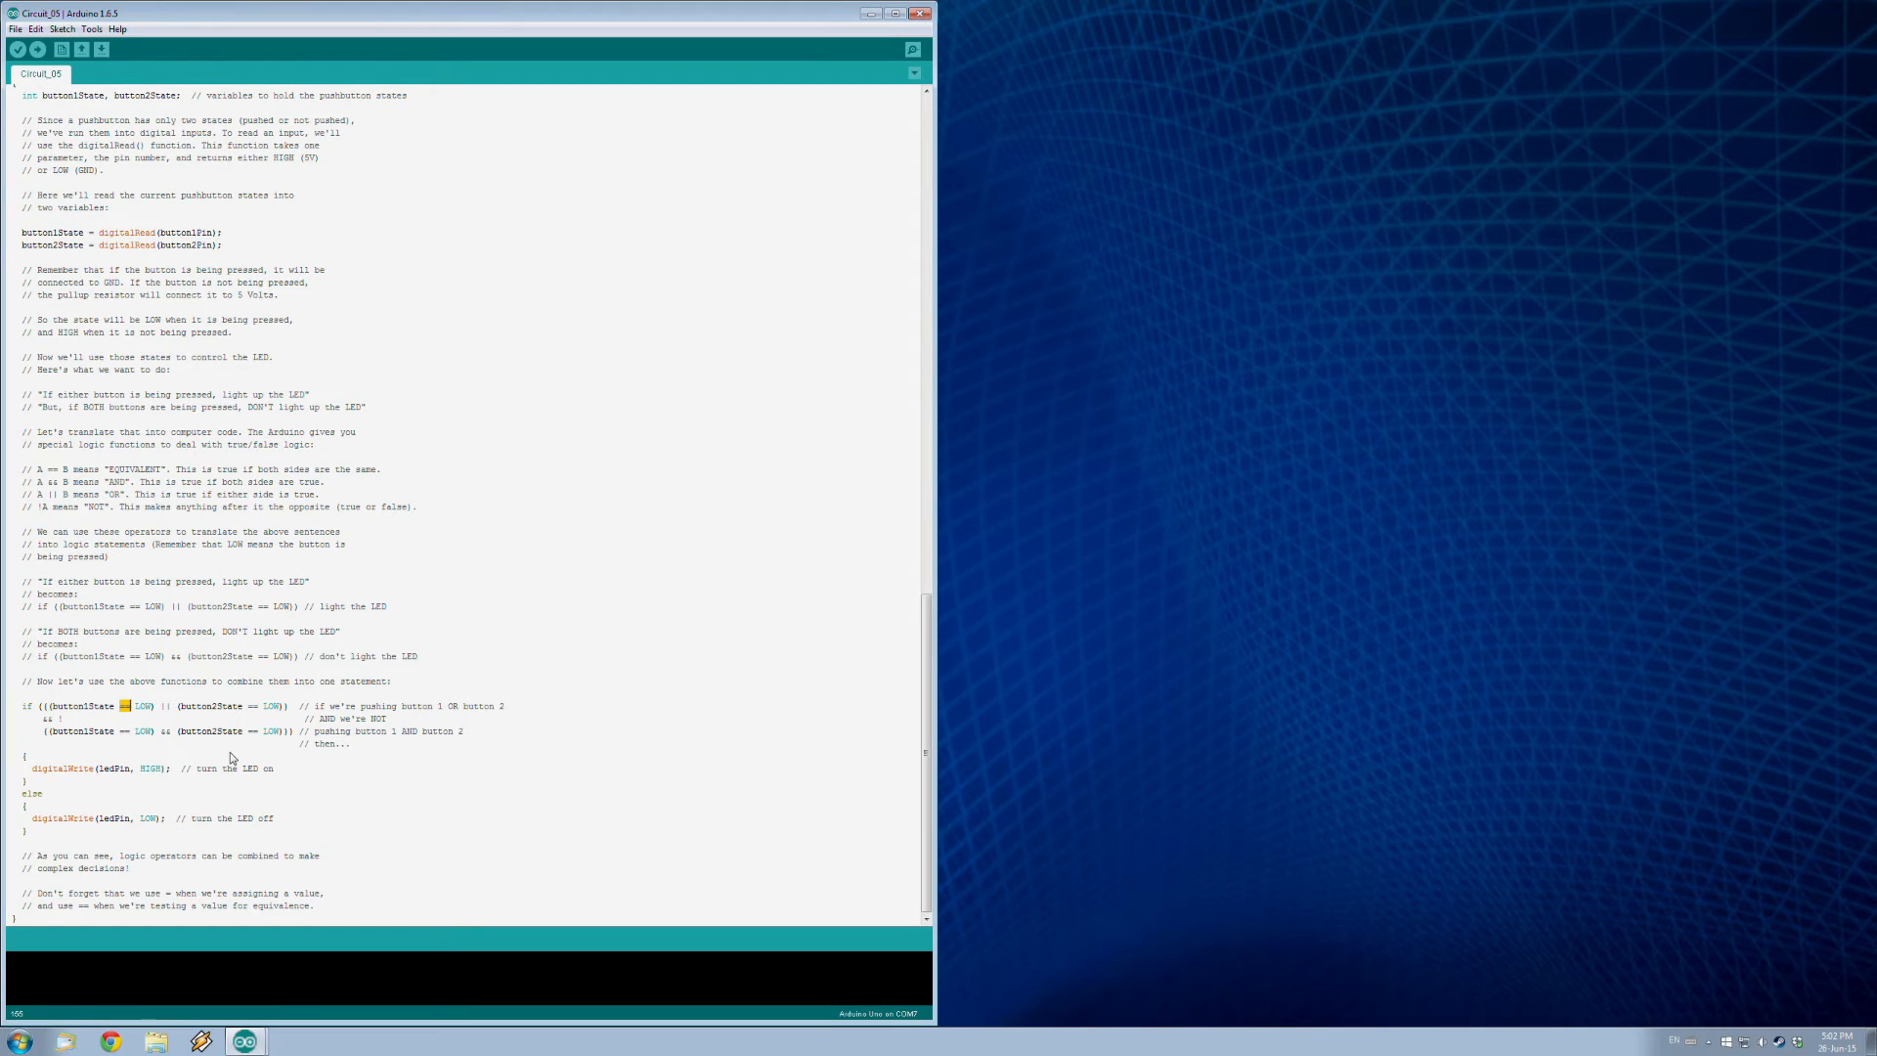
mouse_move(142, 708)
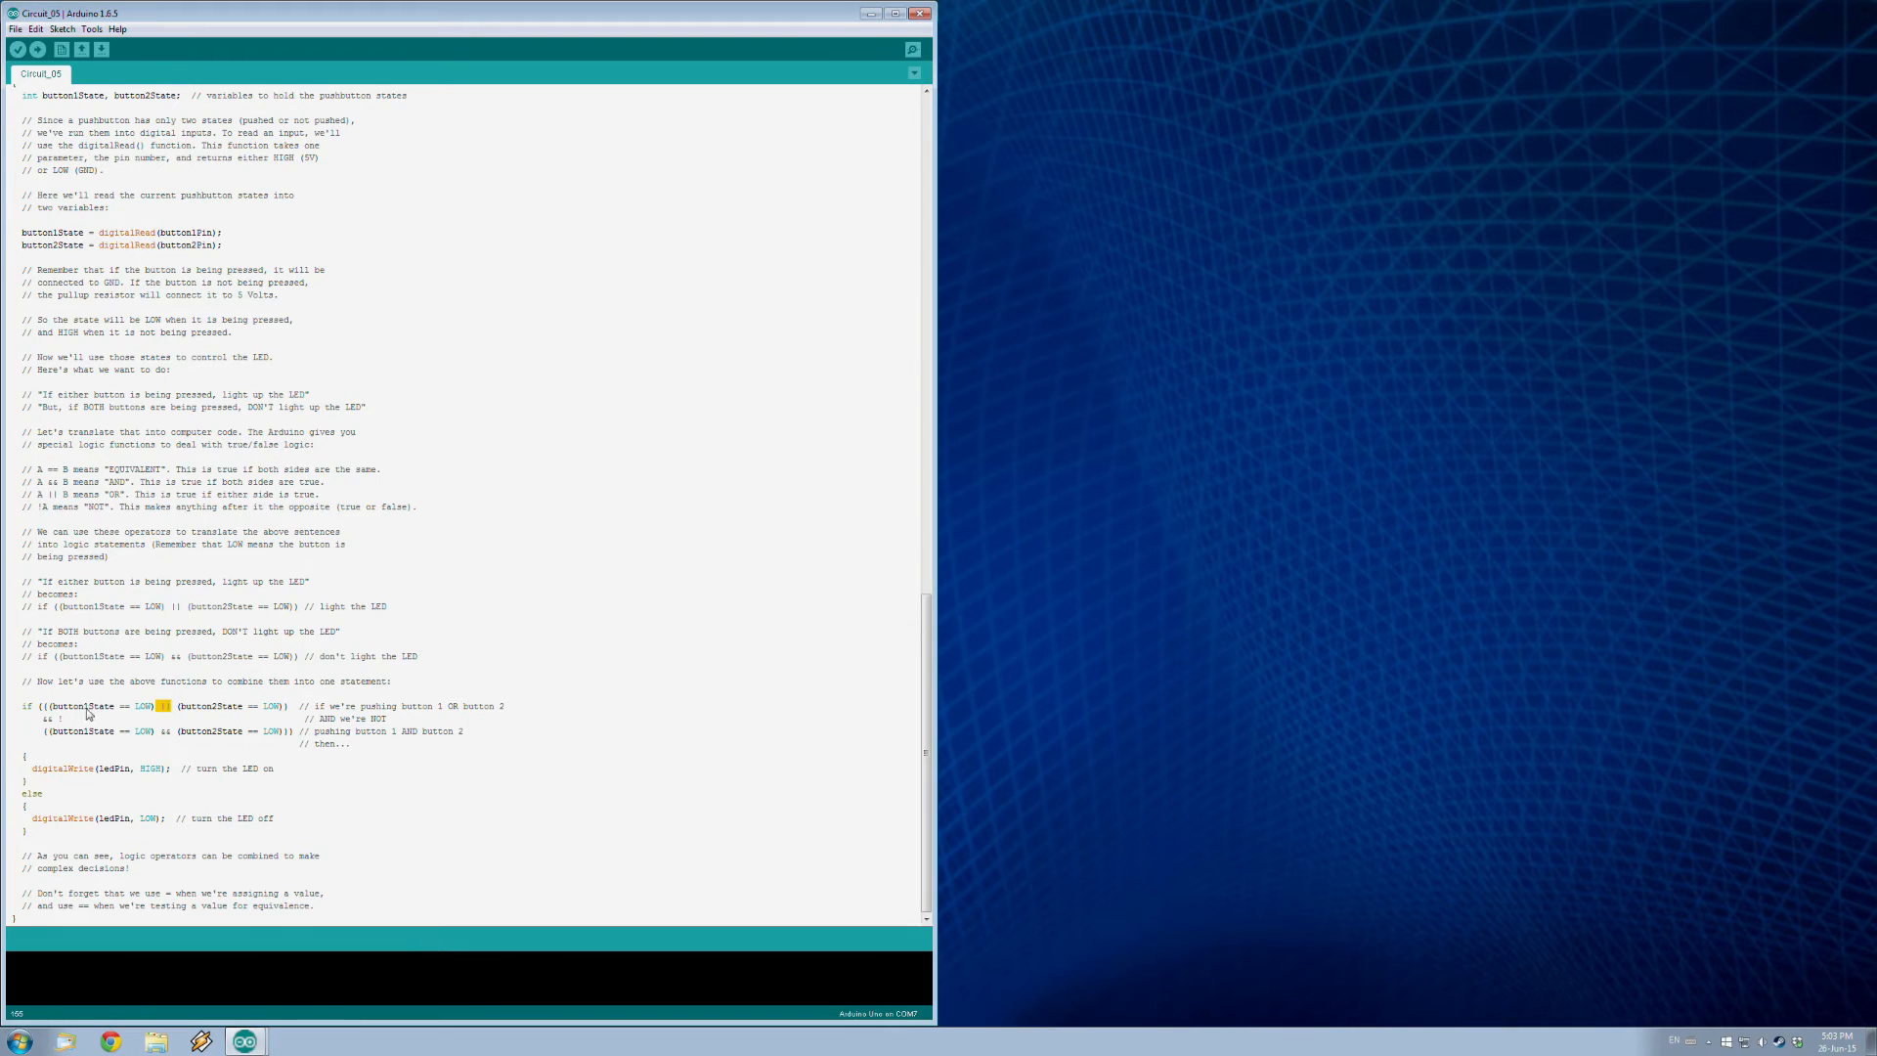
mouse_move(149, 715)
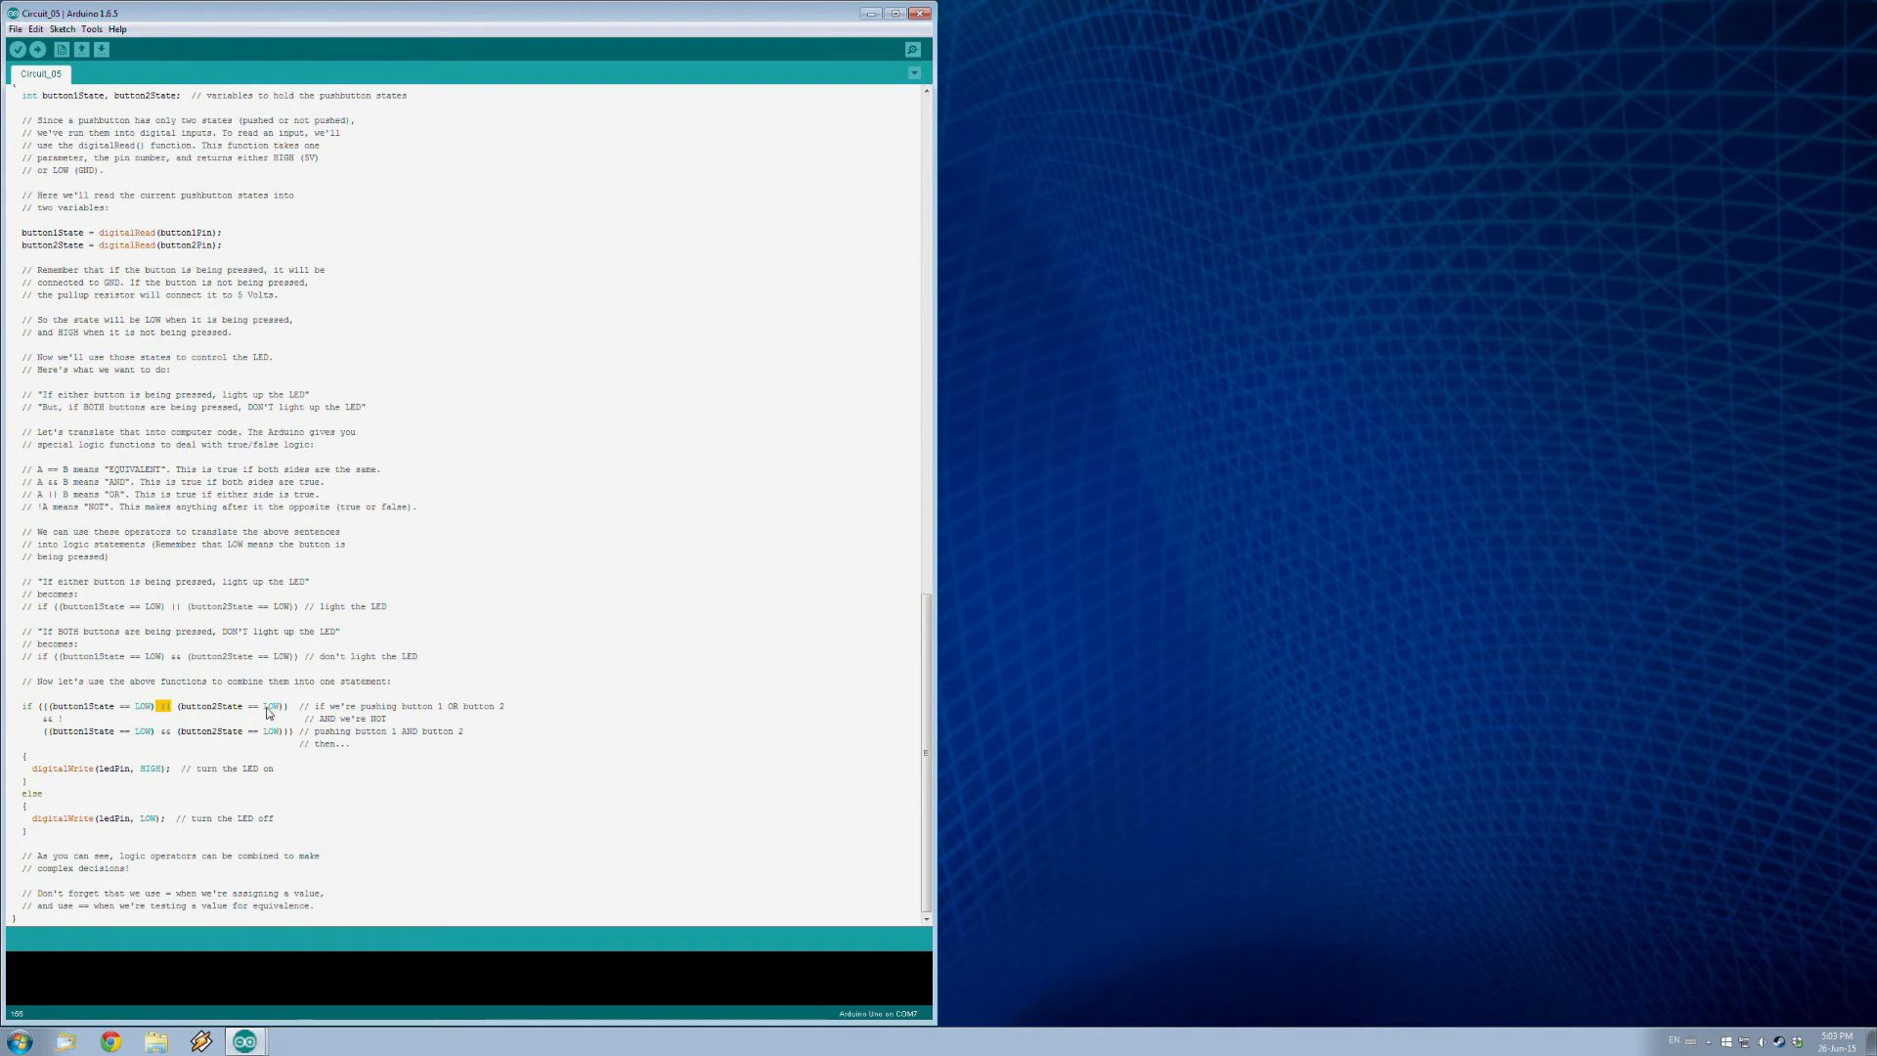
mouse_move(102, 731)
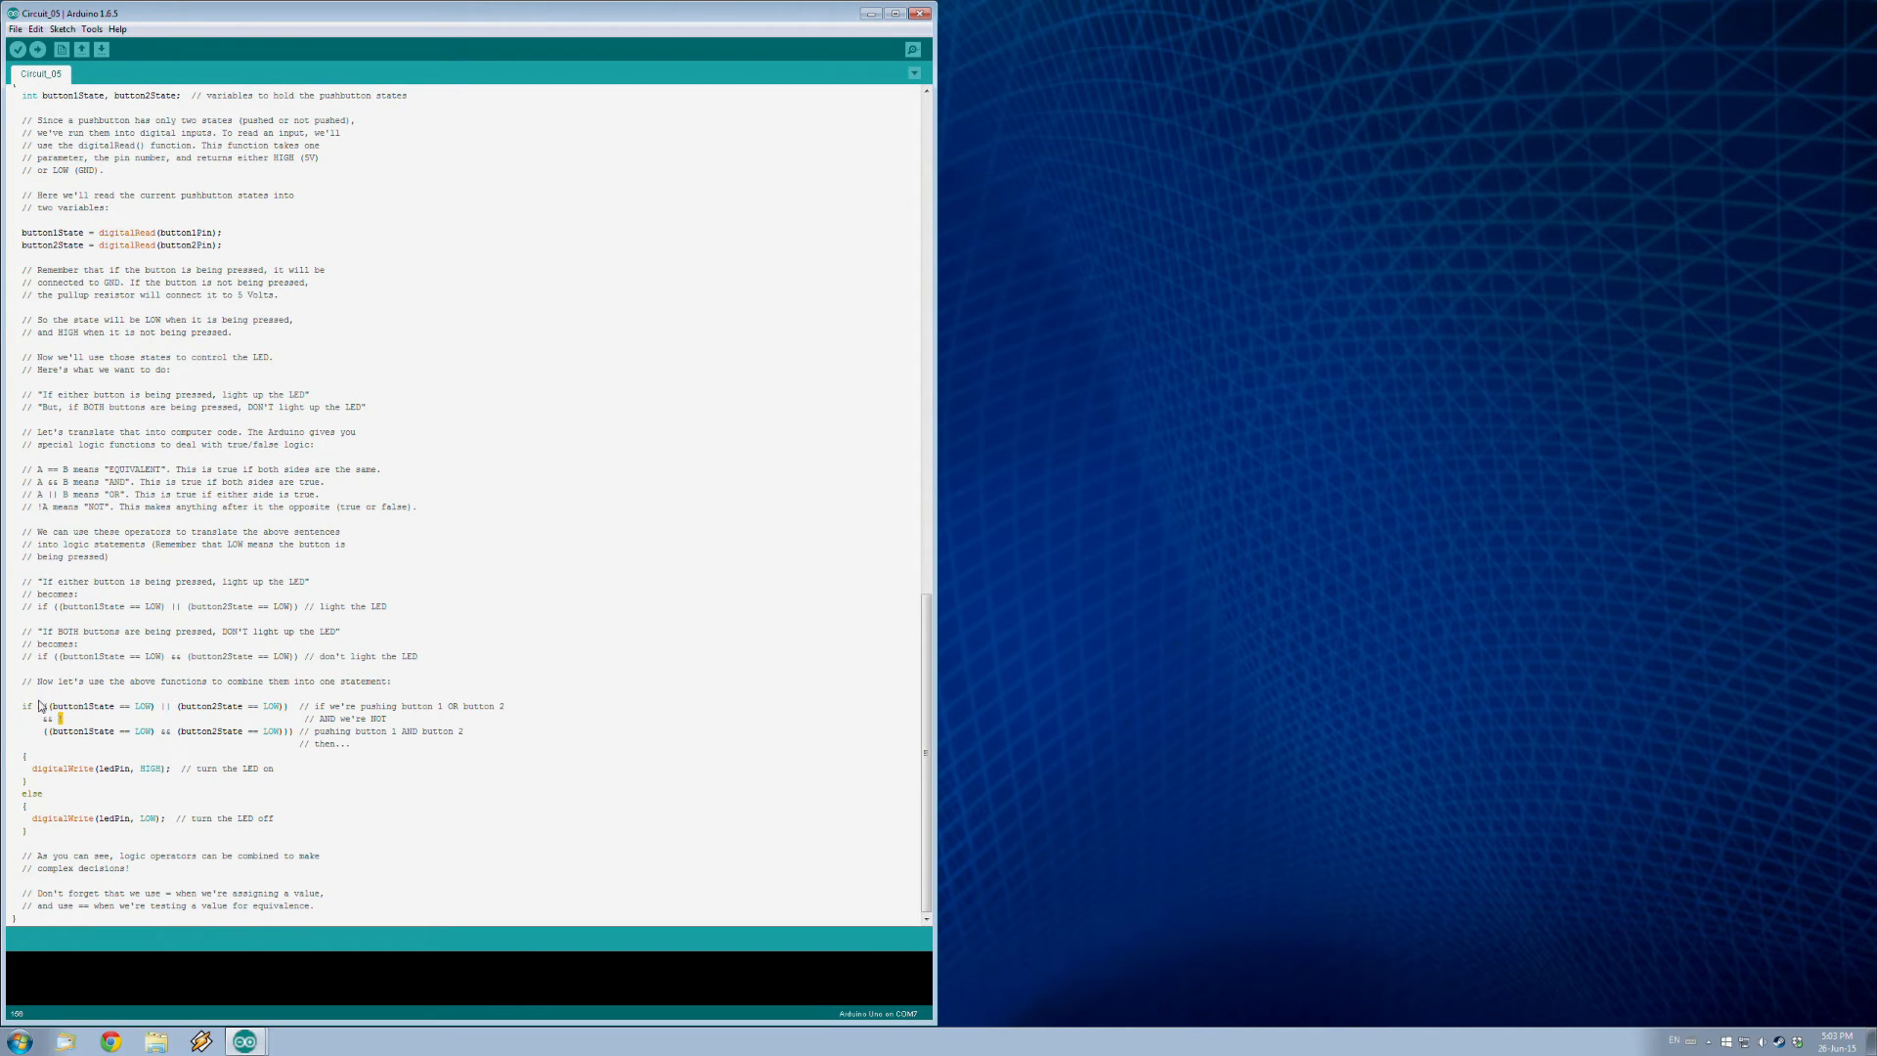
mouse_move(123, 713)
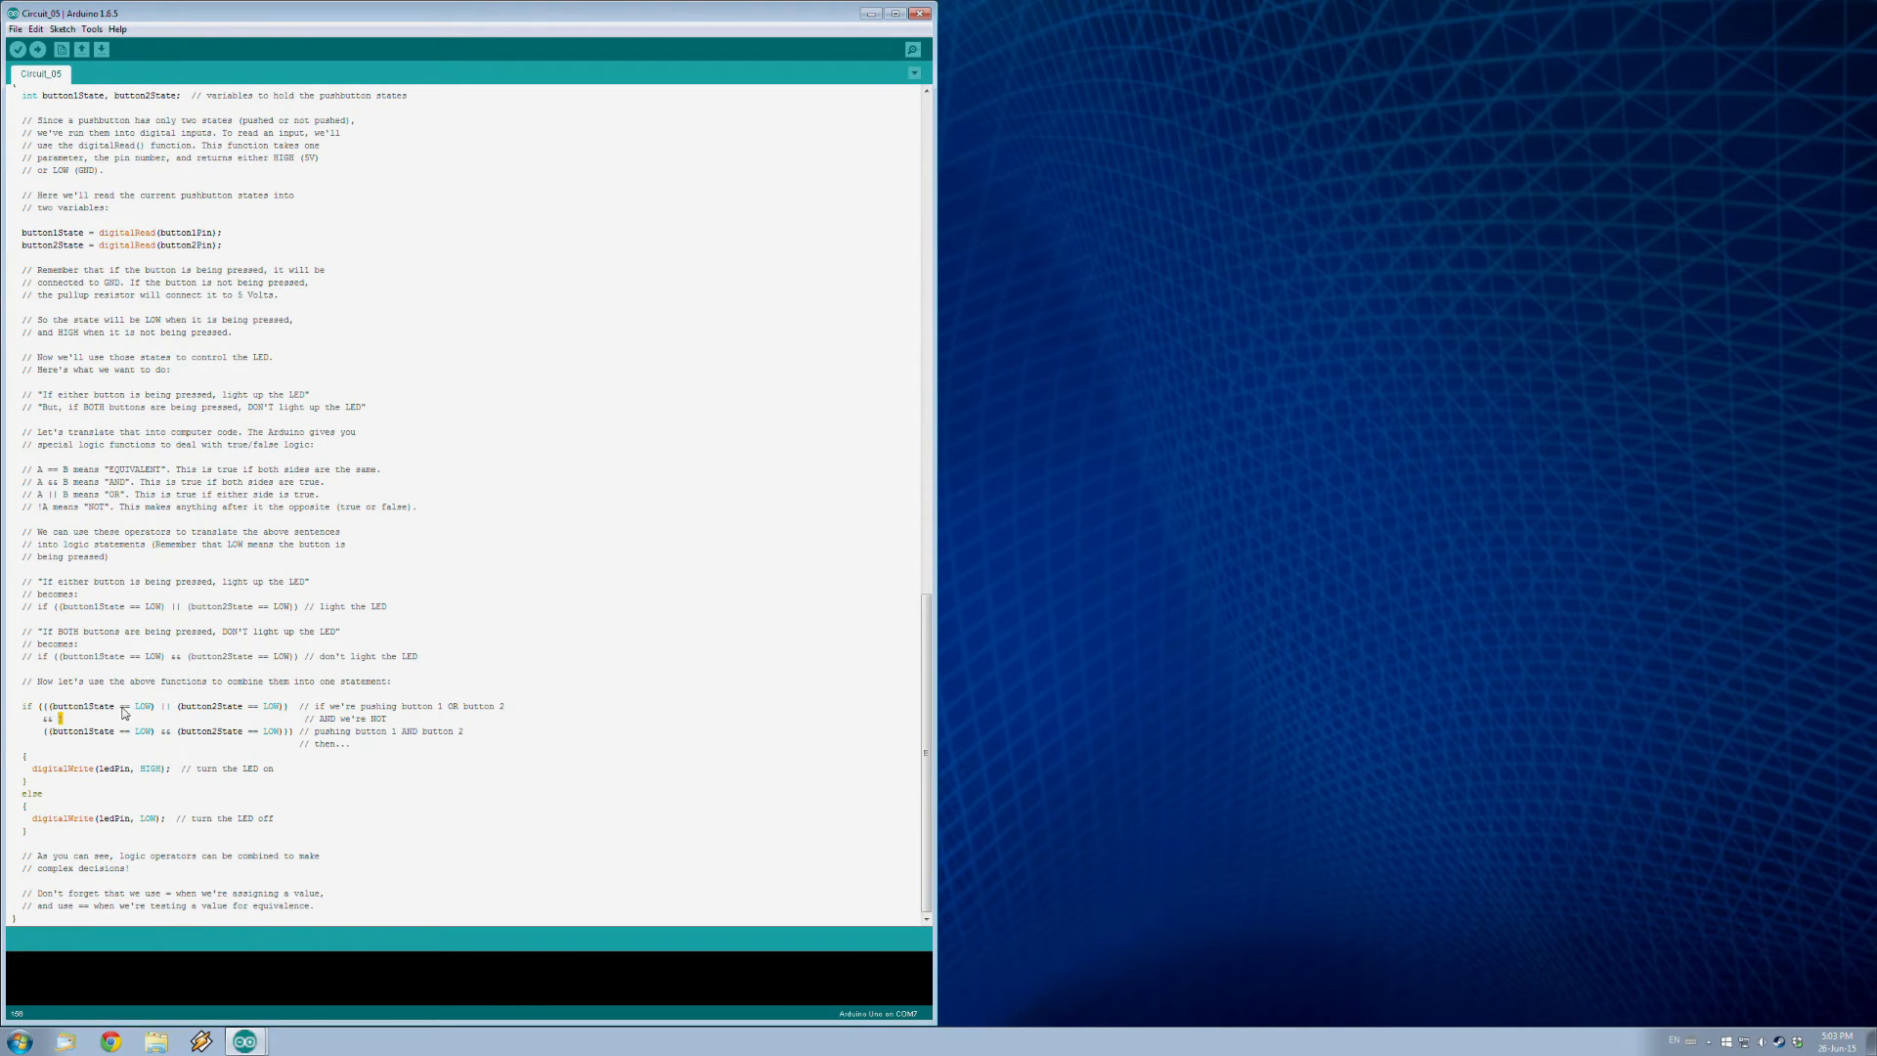
mouse_move(161, 698)
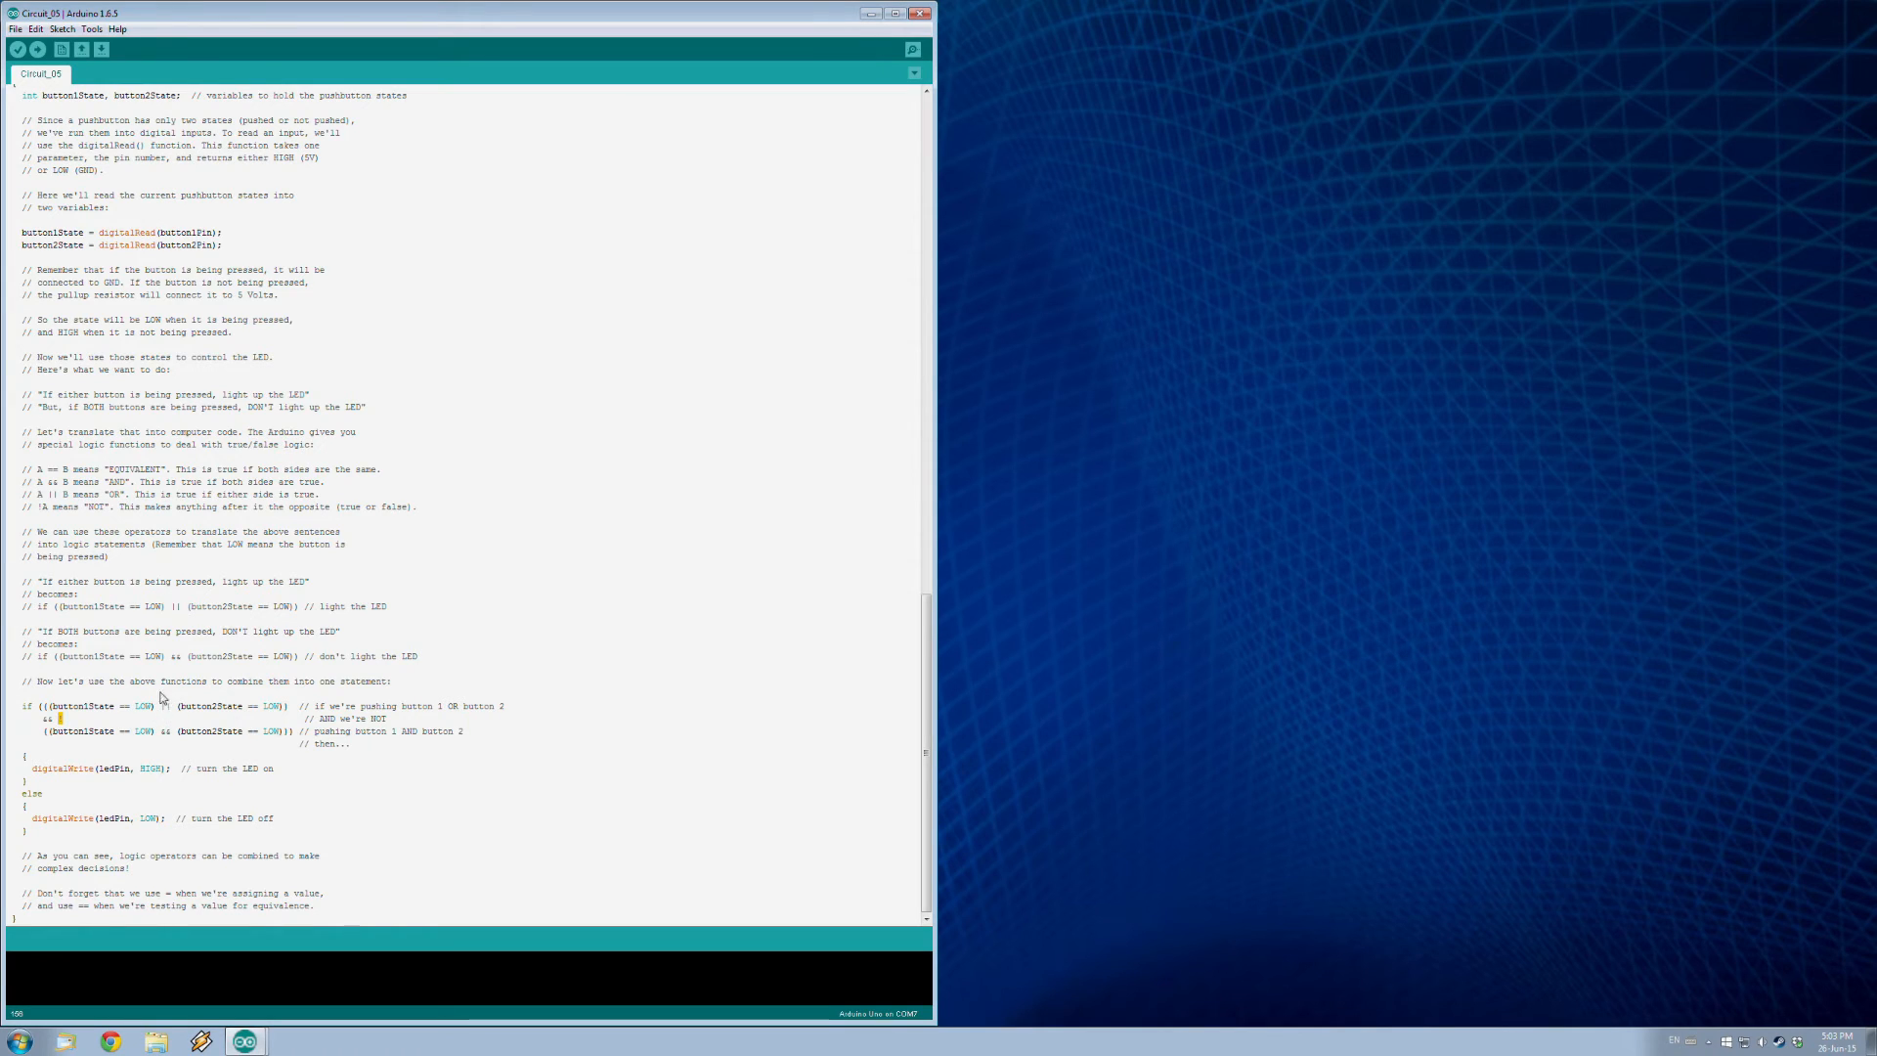
mouse_move(81, 738)
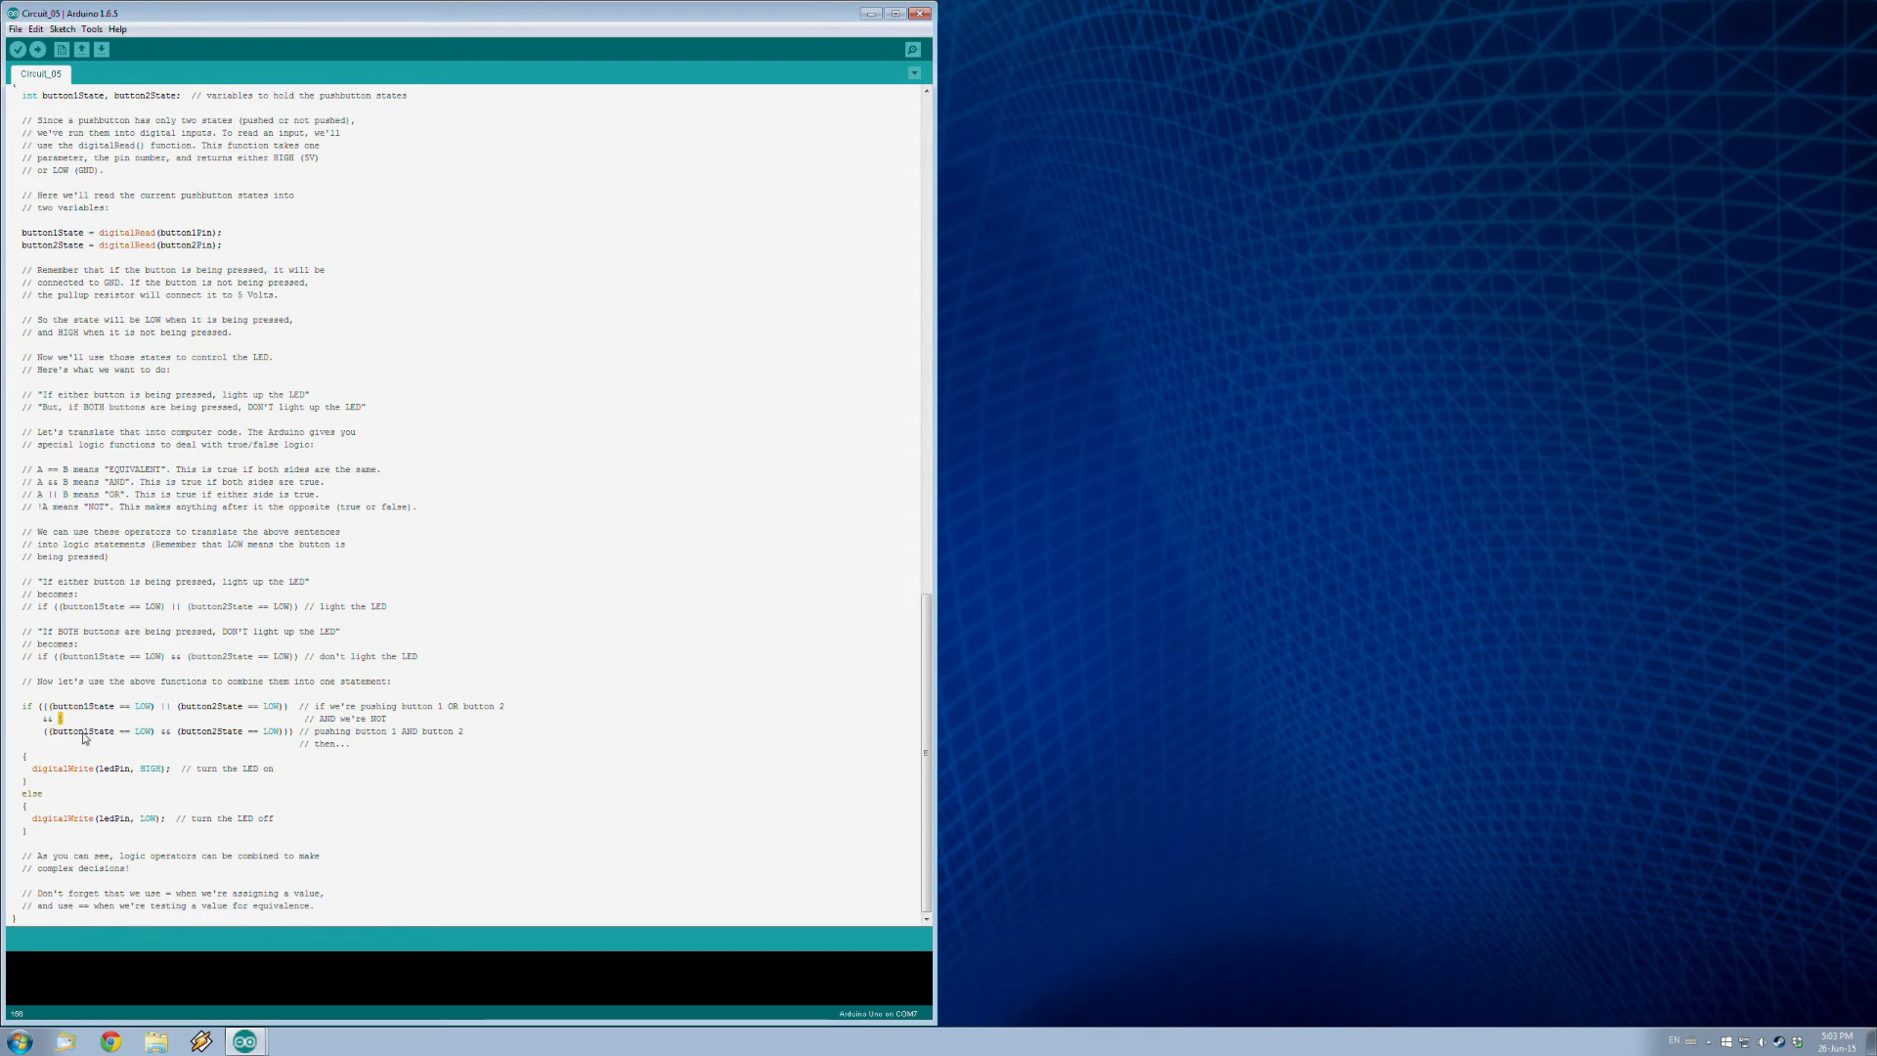
mouse_move(132, 739)
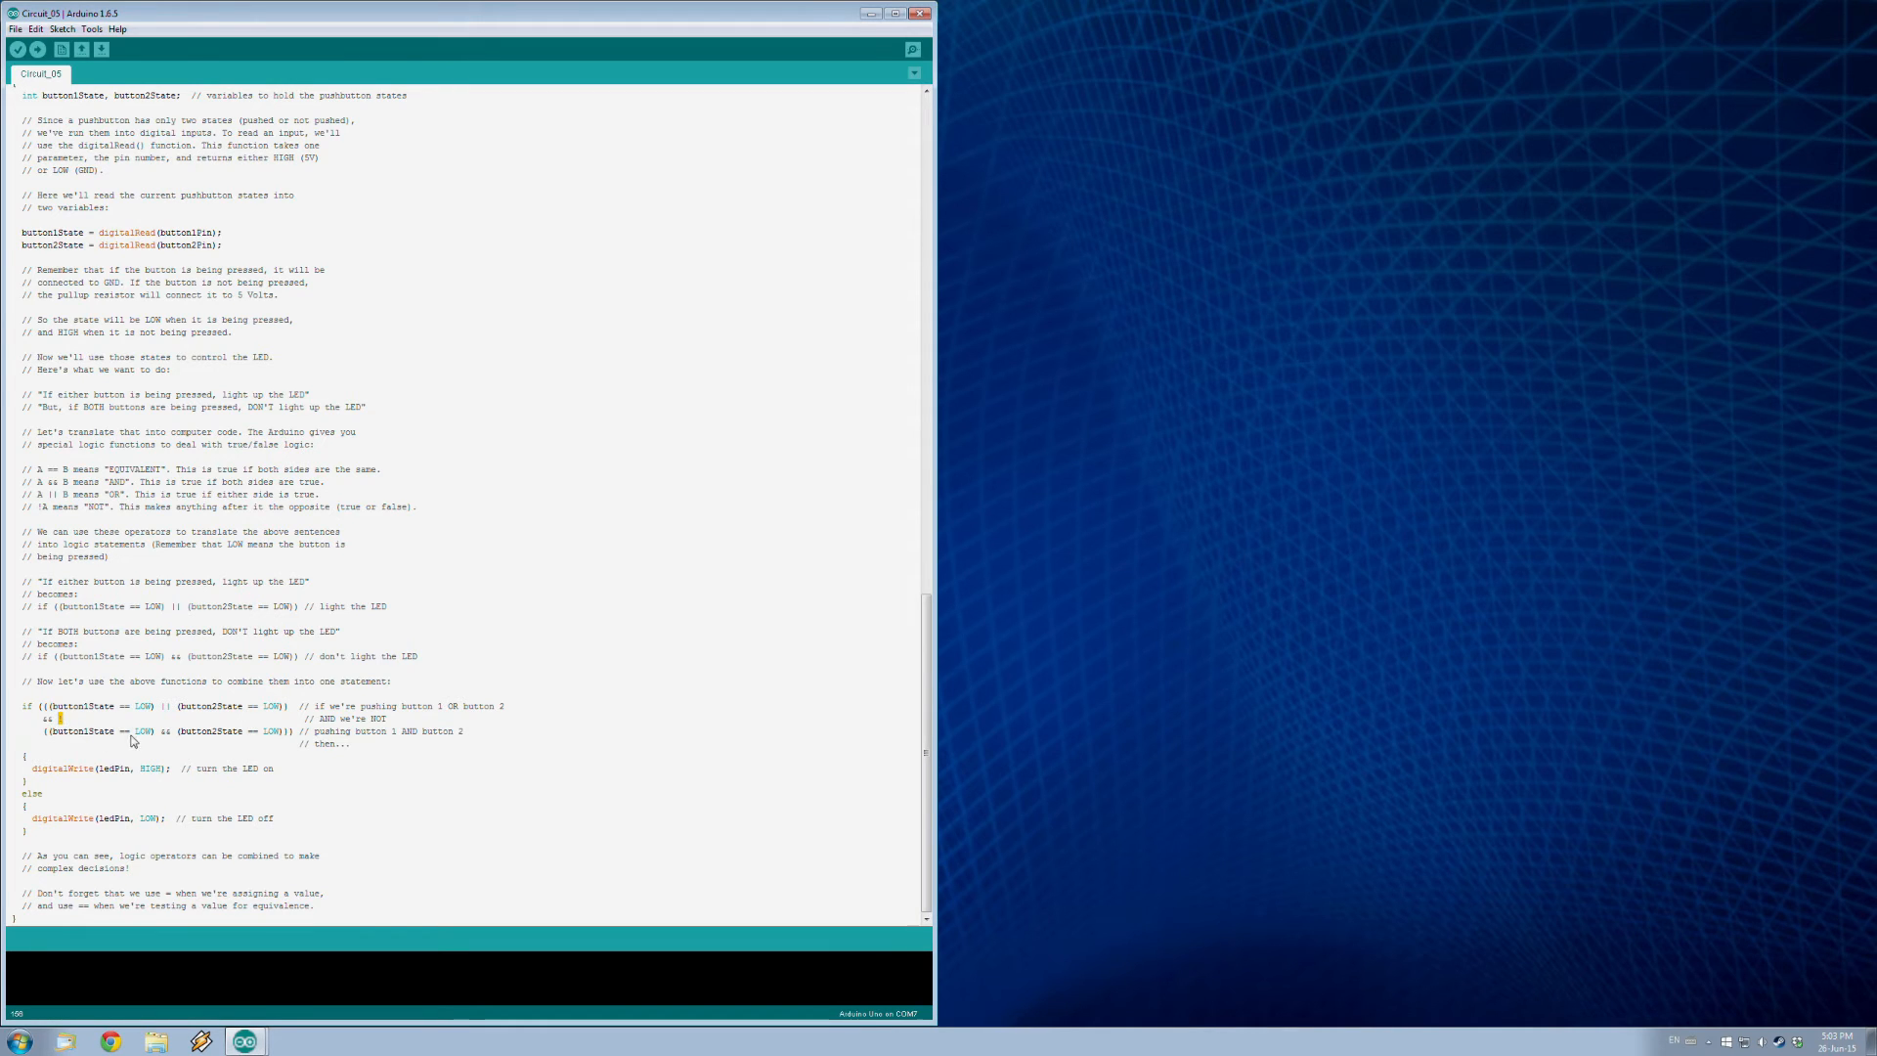
mouse_move(228, 732)
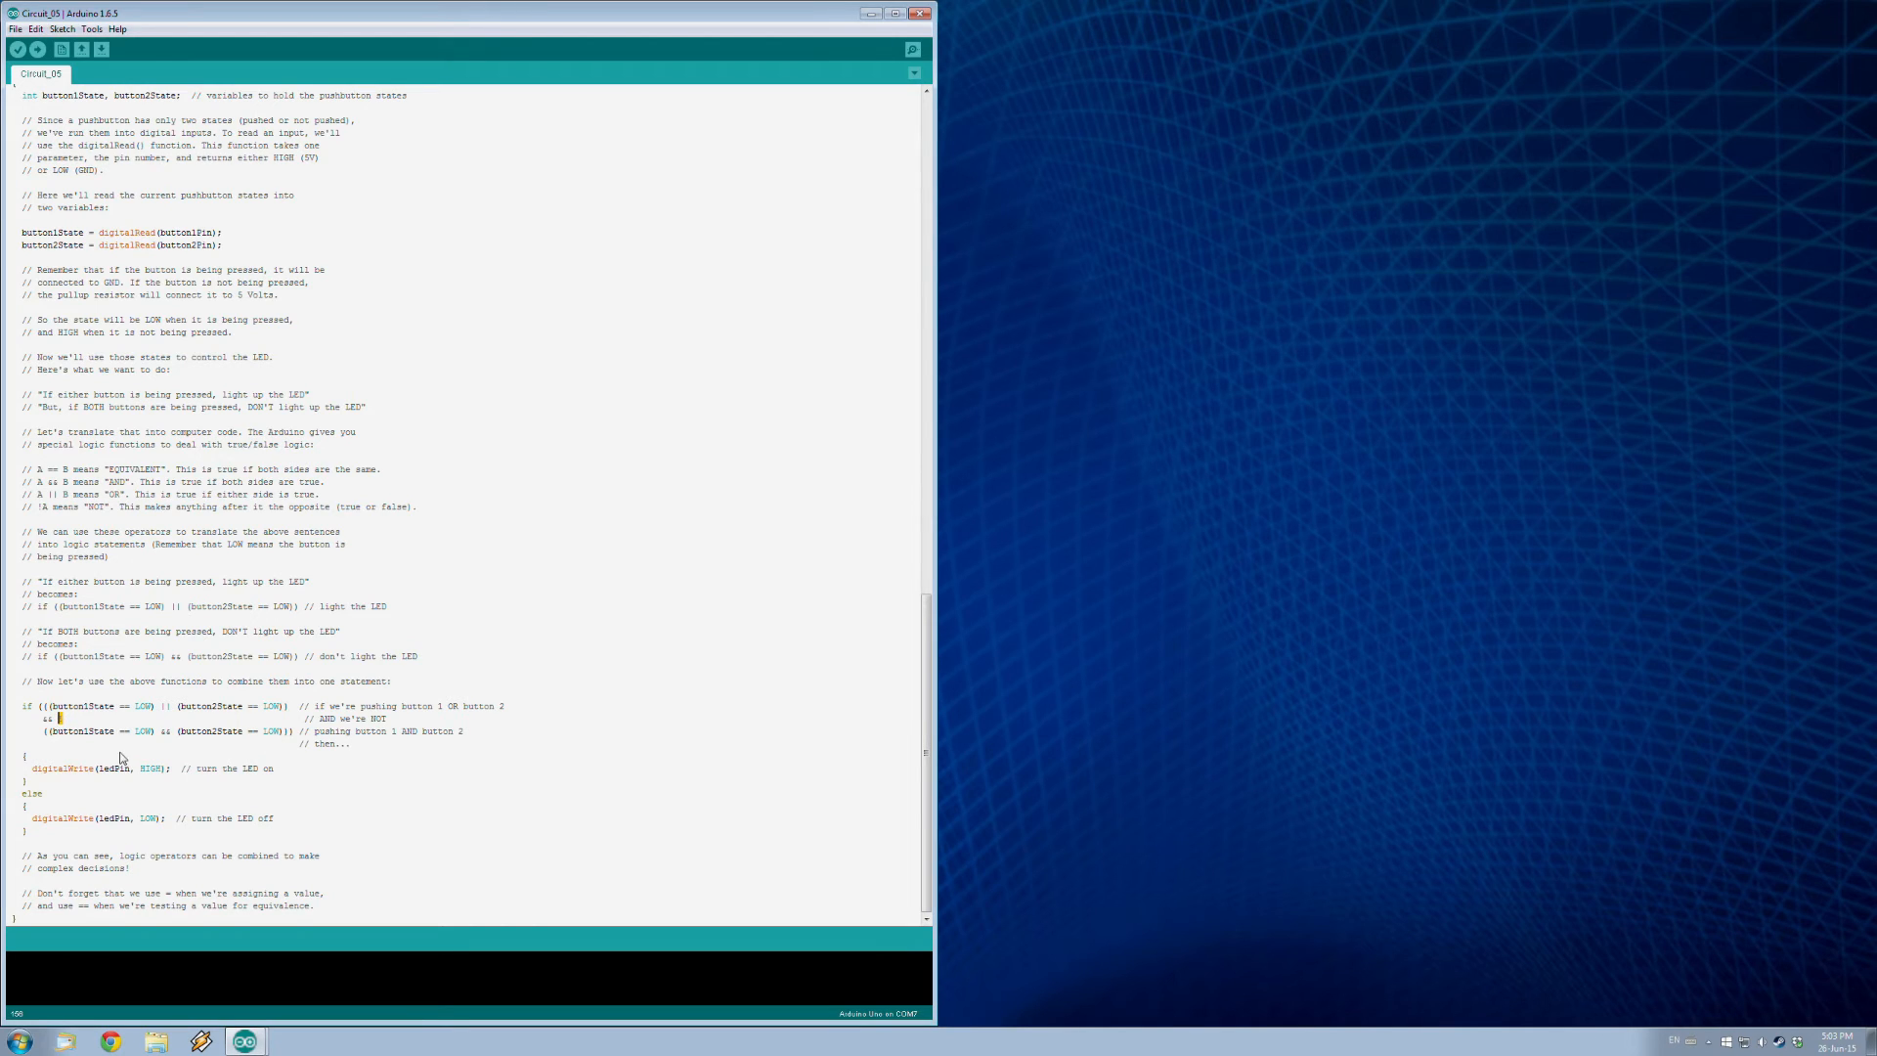
double_click(63, 768)
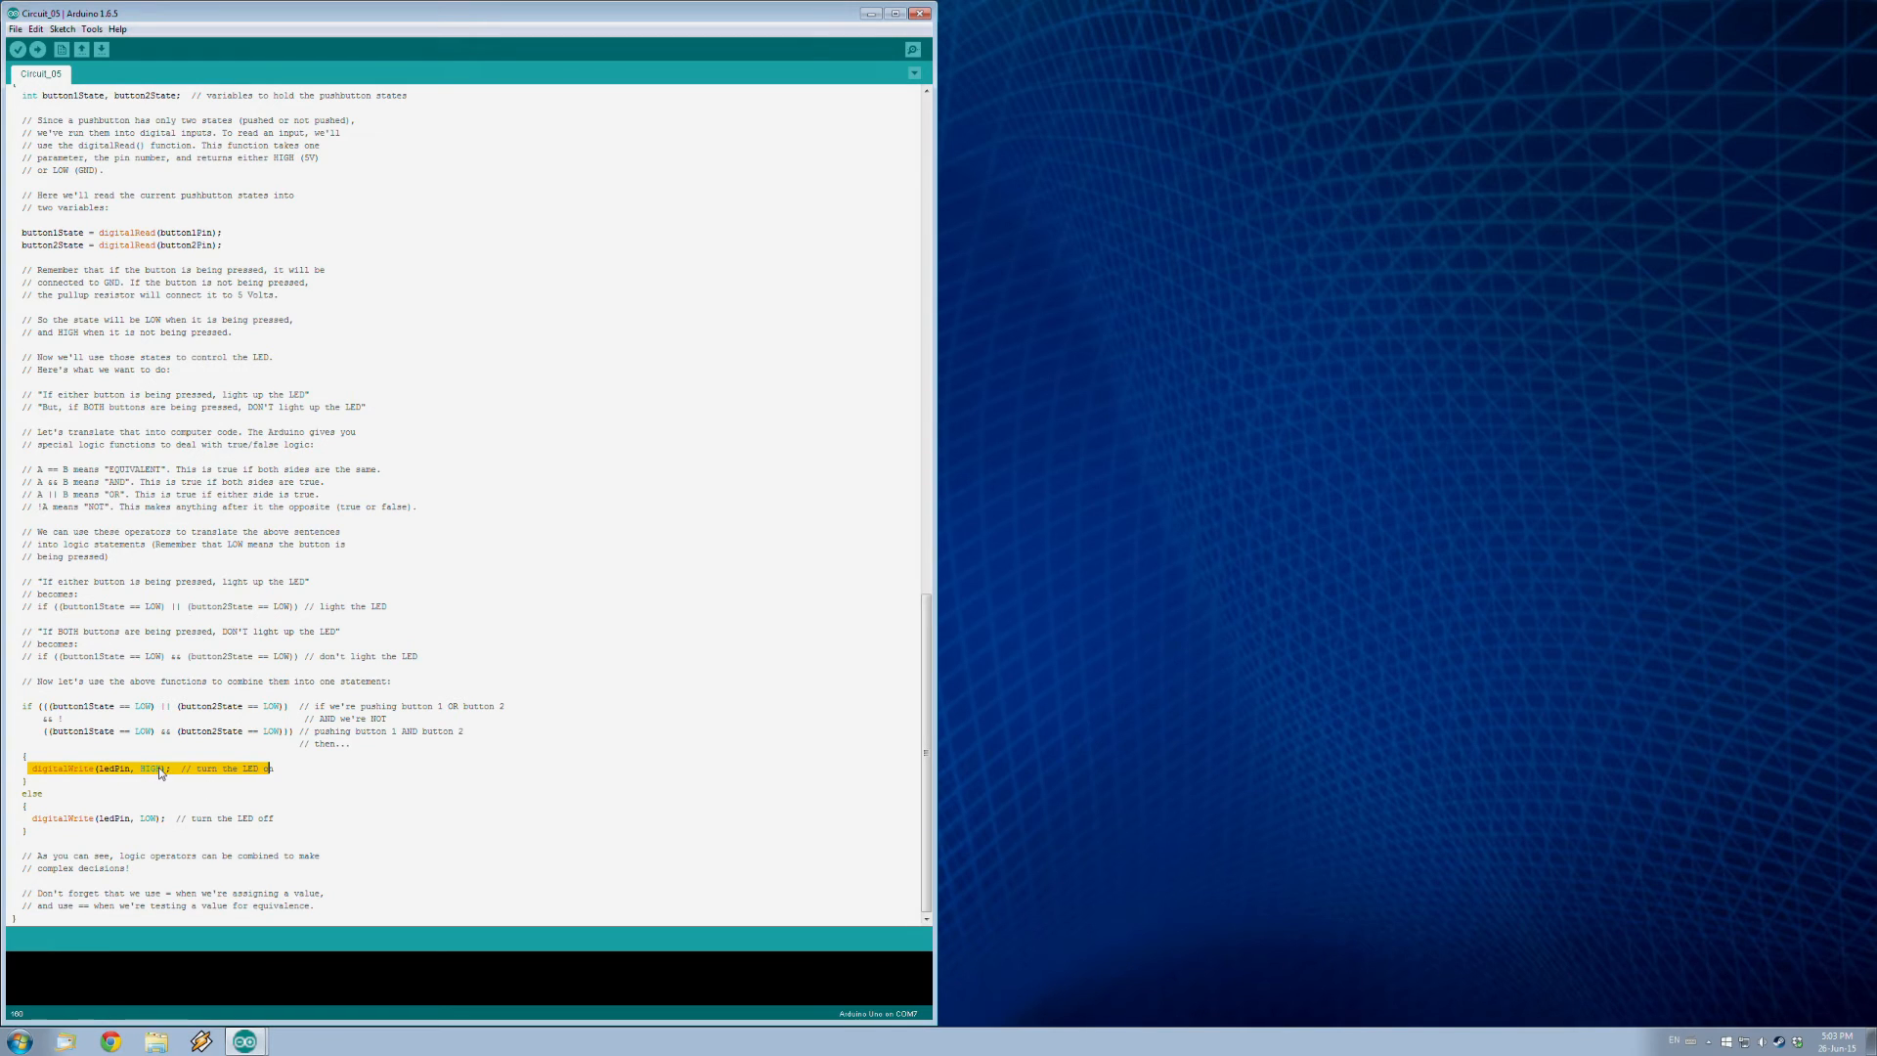
mouse_move(33, 818)
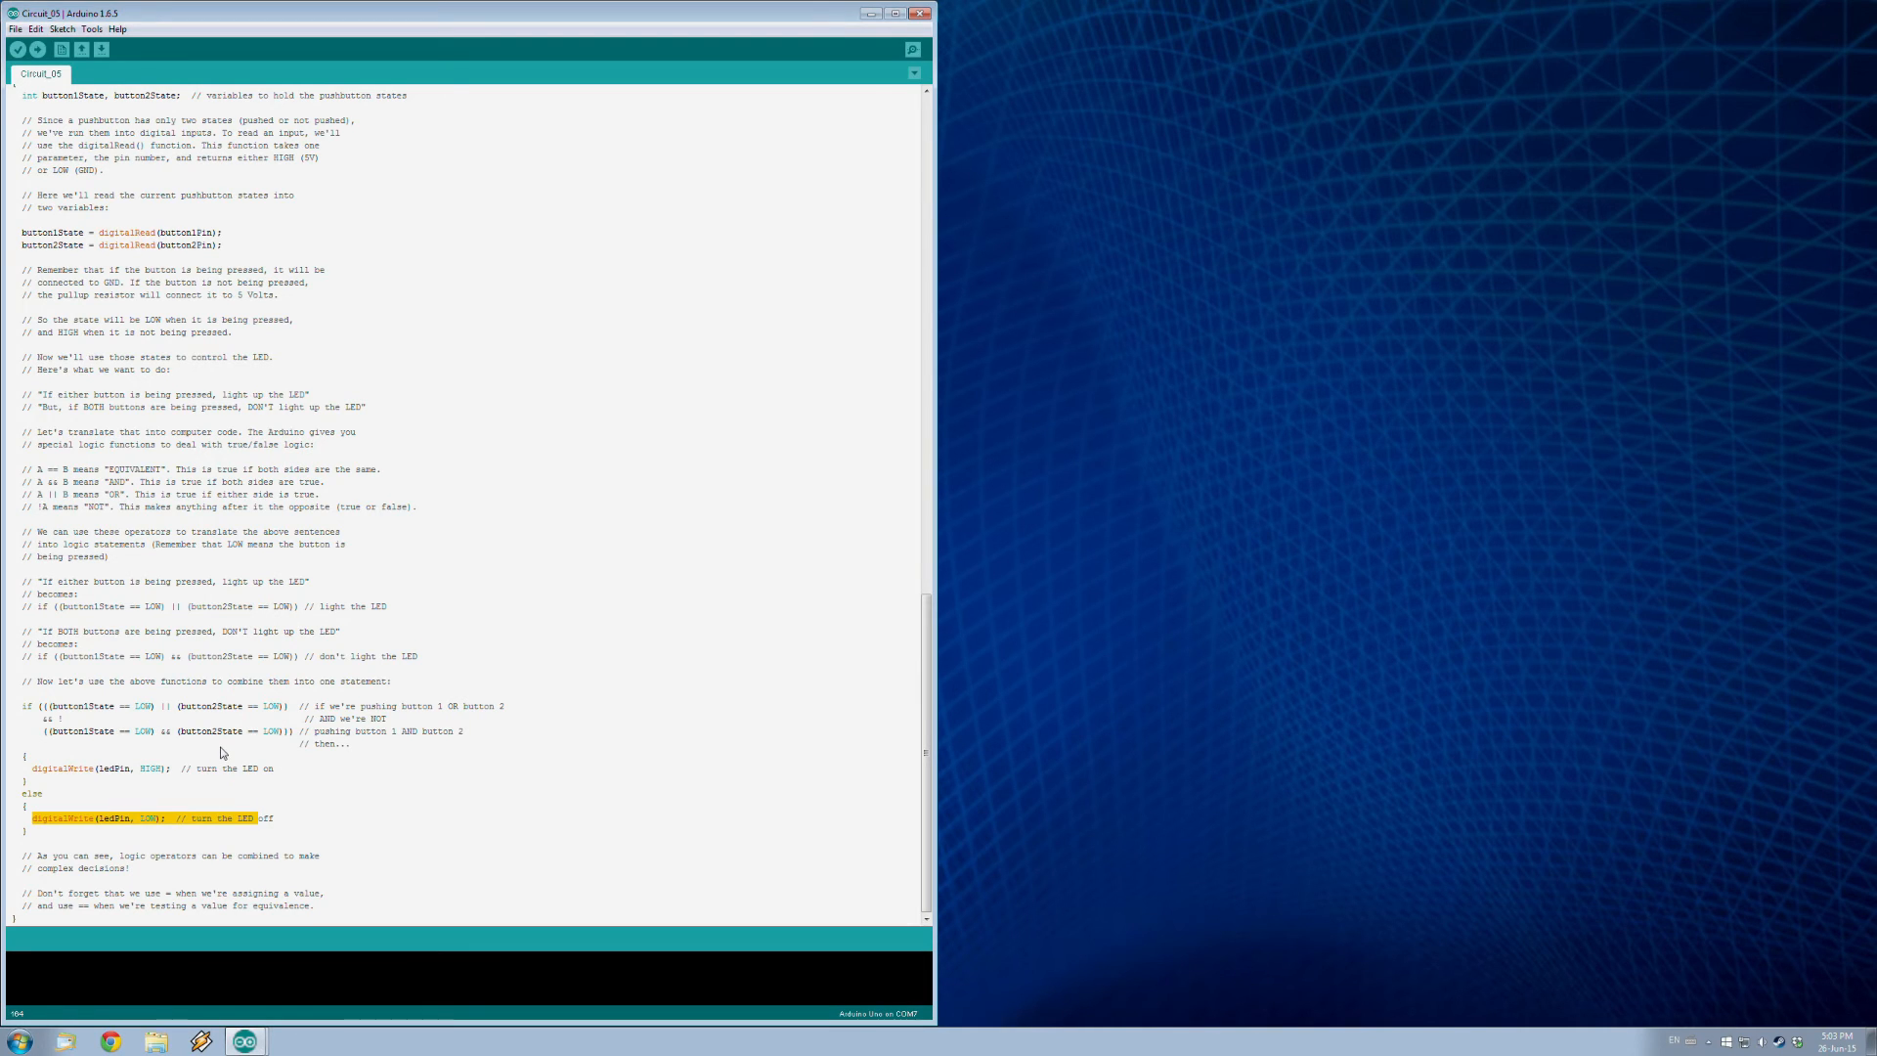
mouse_move(156, 711)
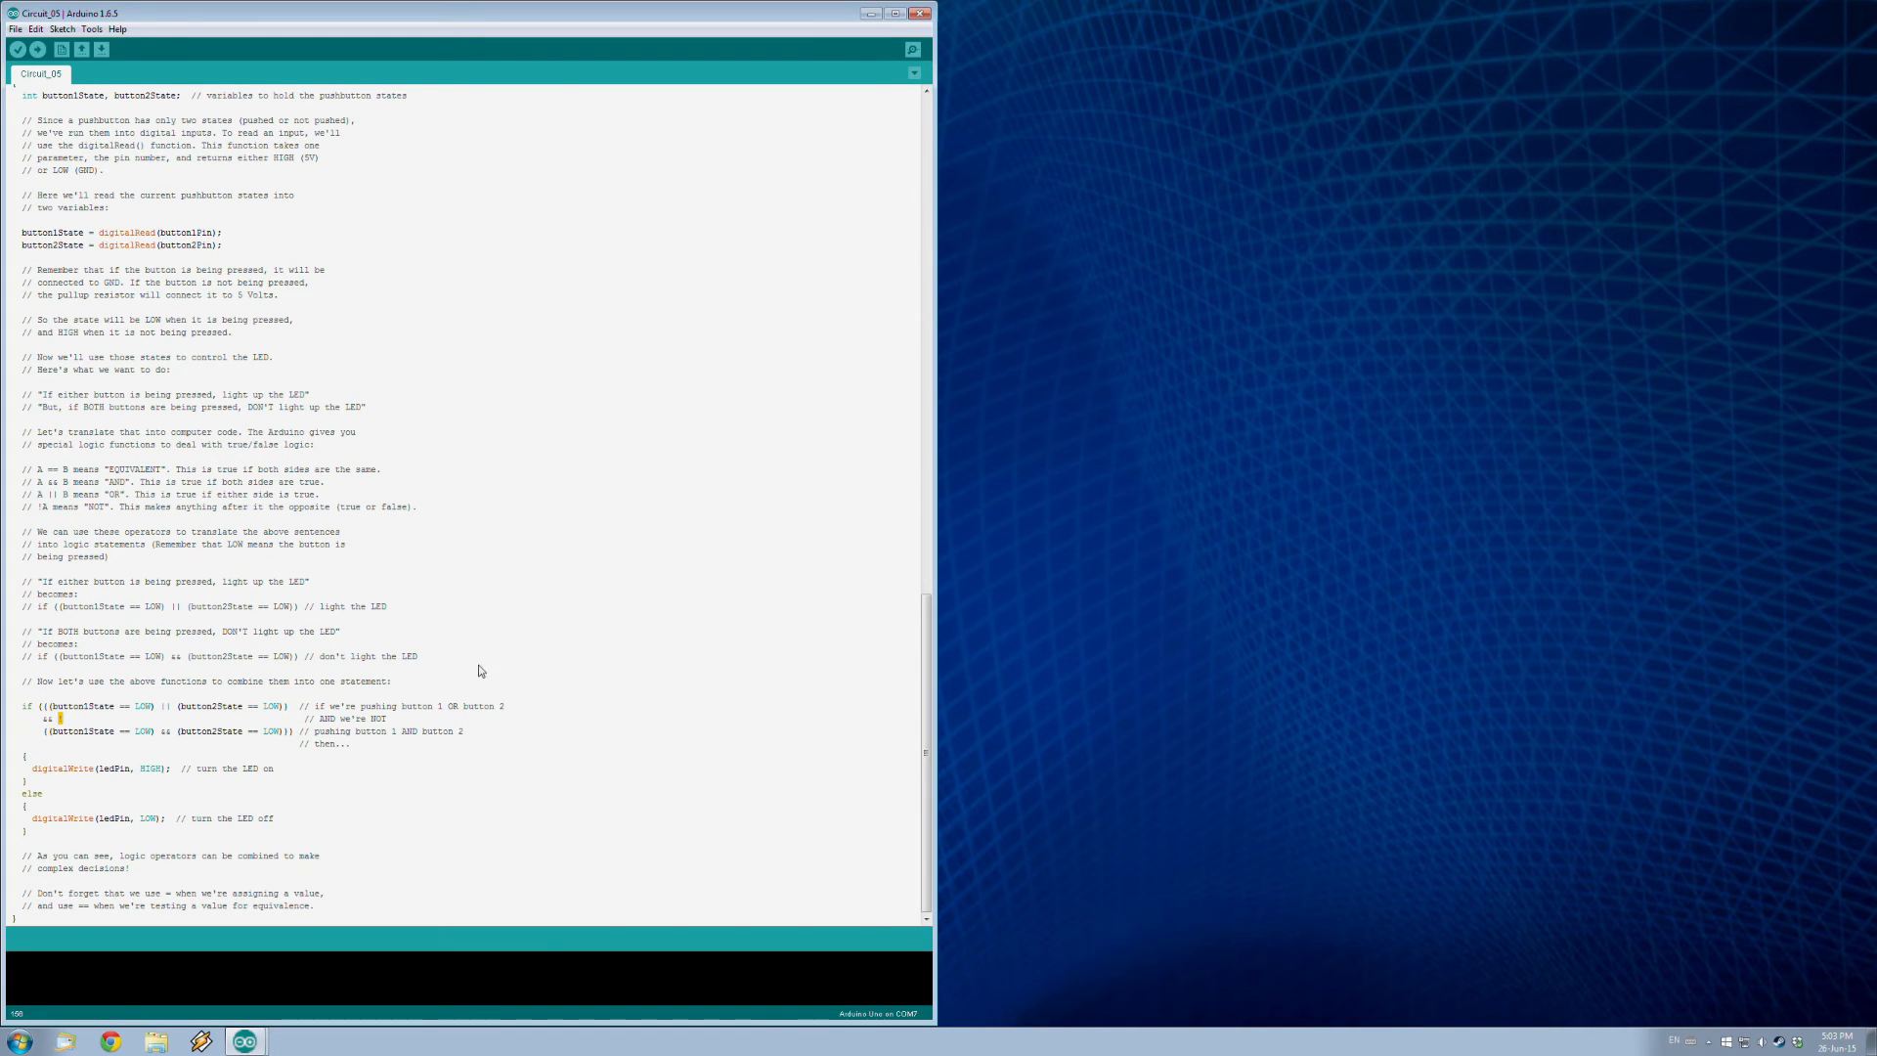
- Compile the unchanged sketch, then upload it to the Arduino Uno
click(17, 49)
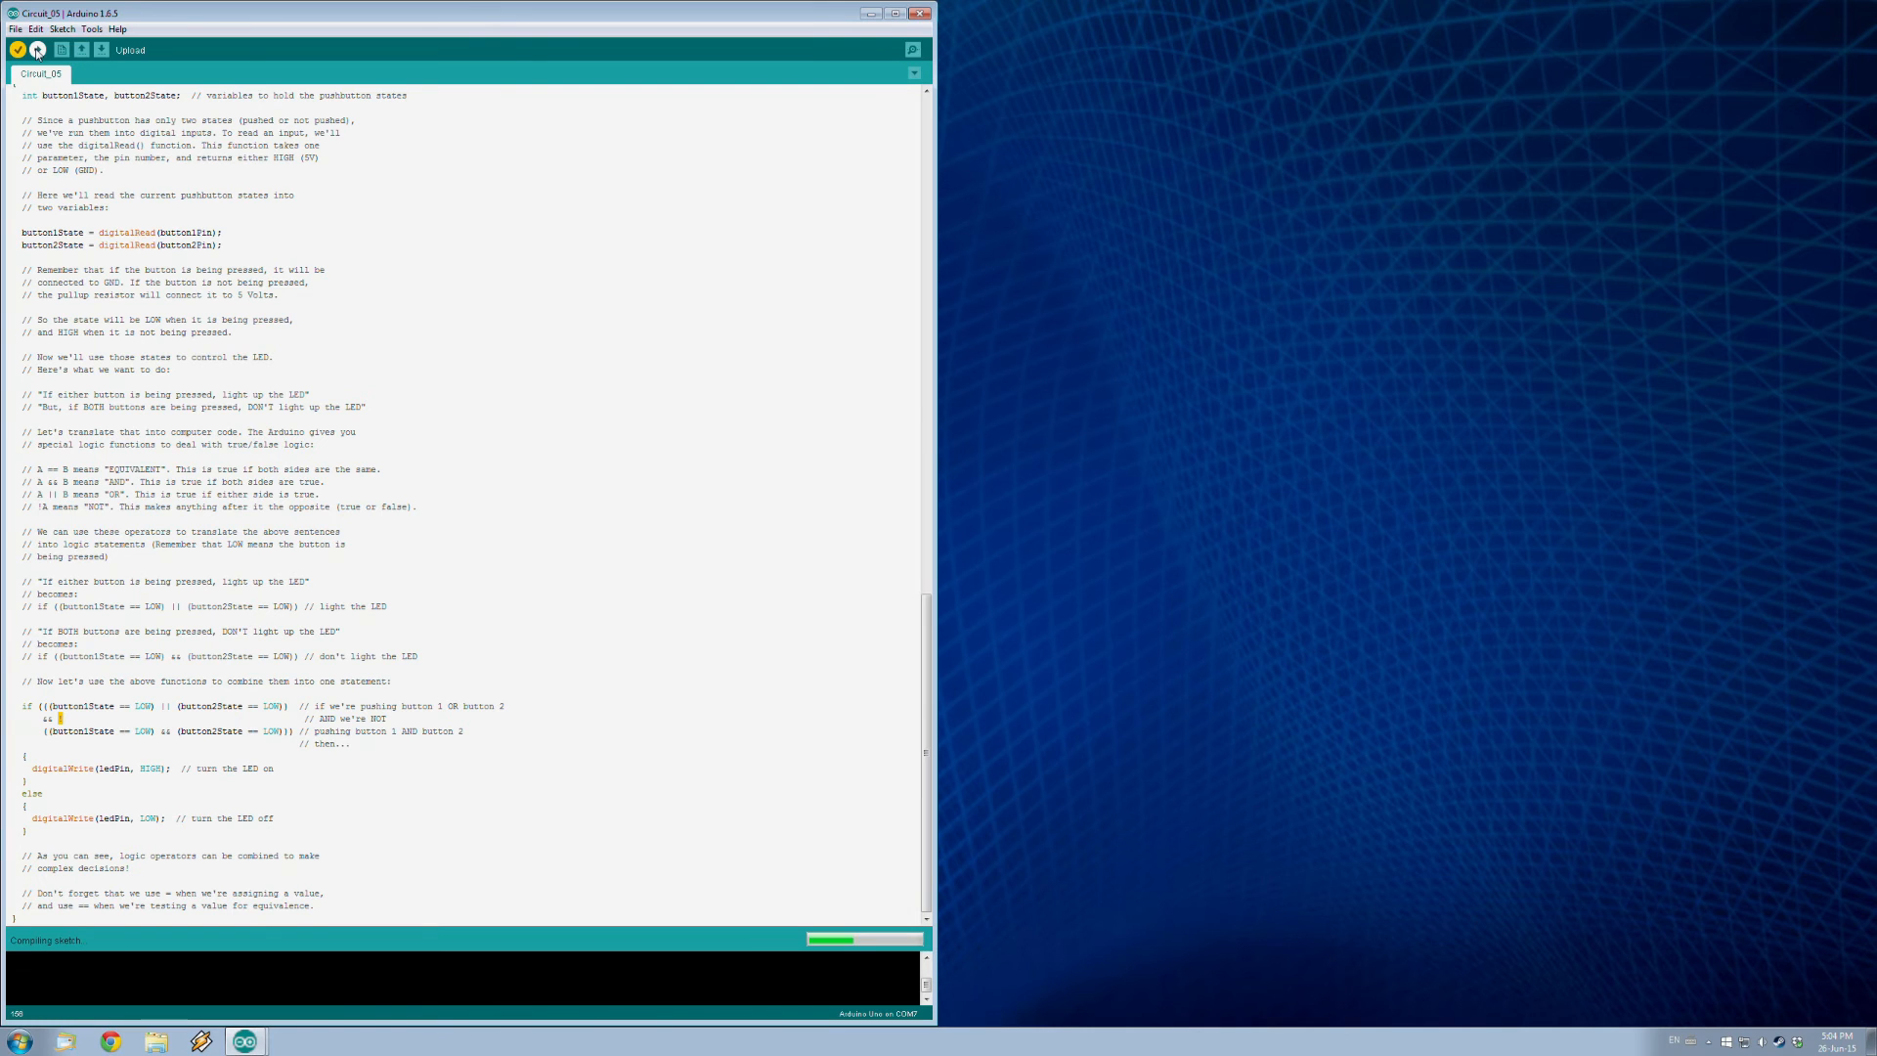
click(36, 49)
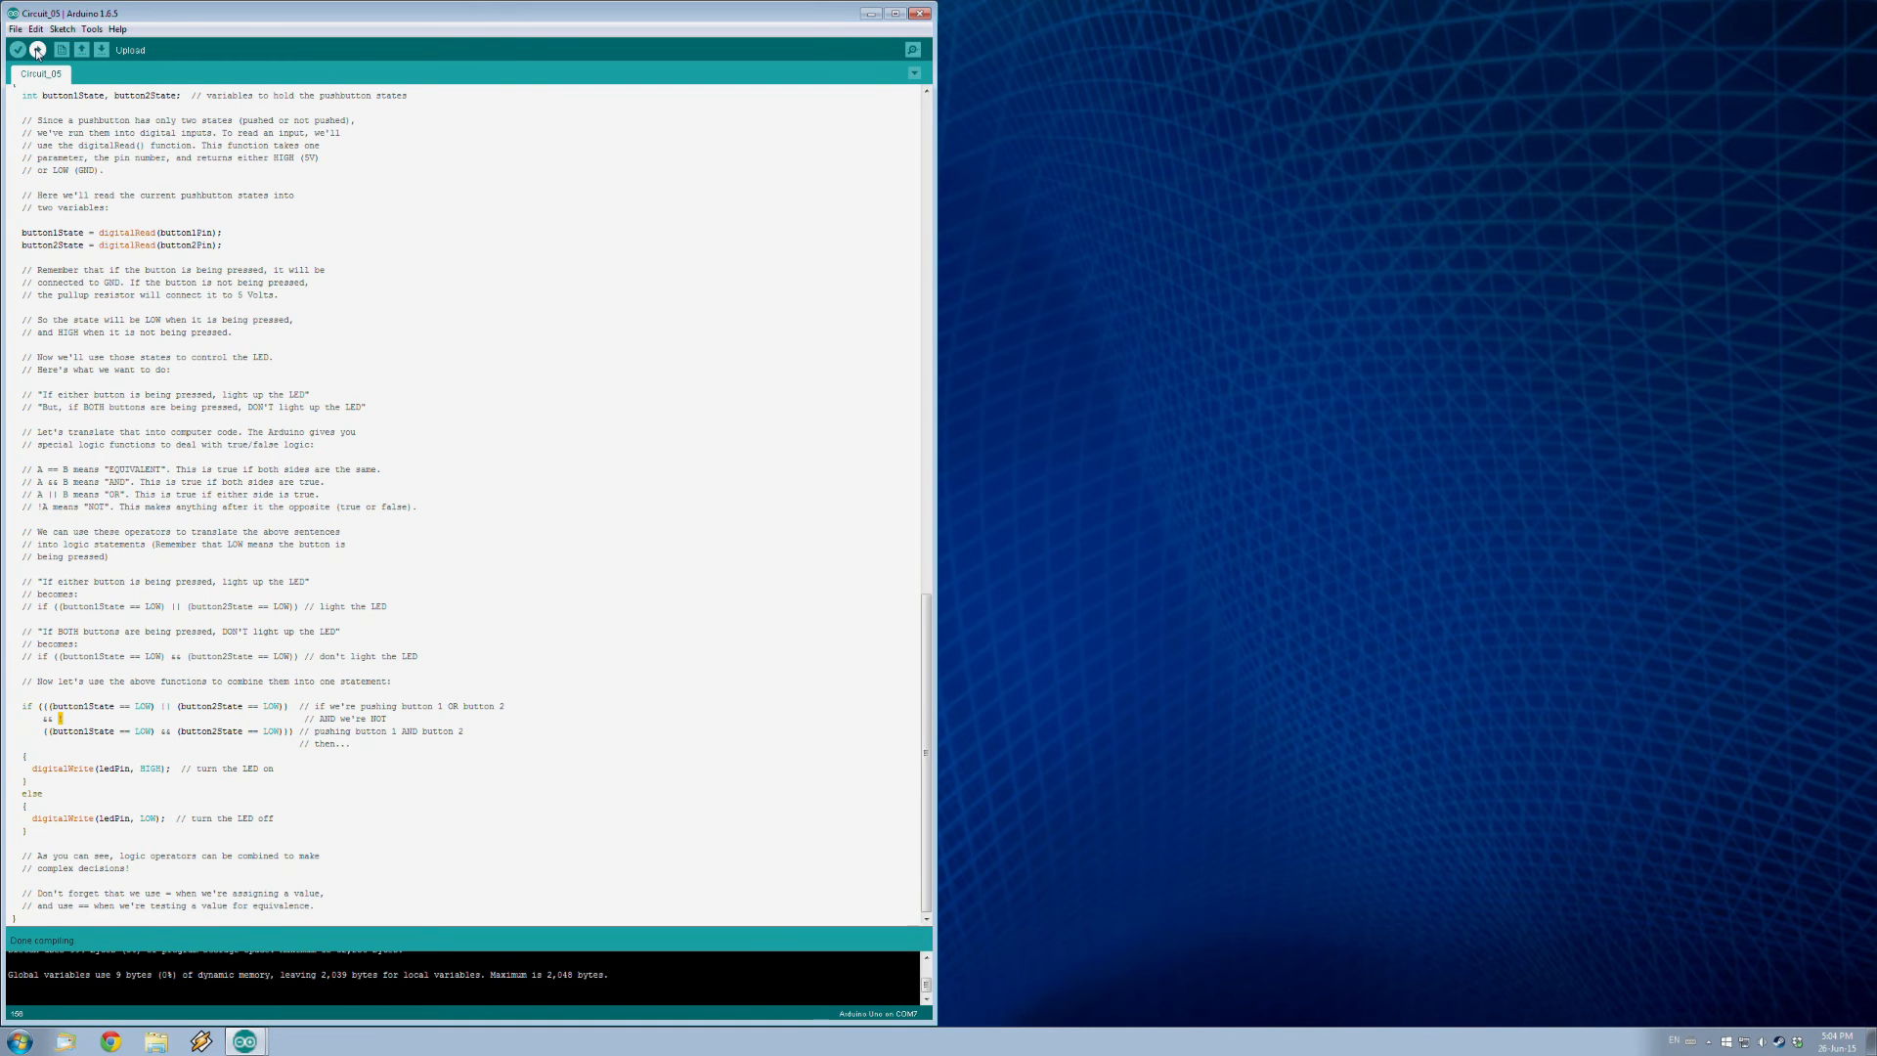
click(18, 49)
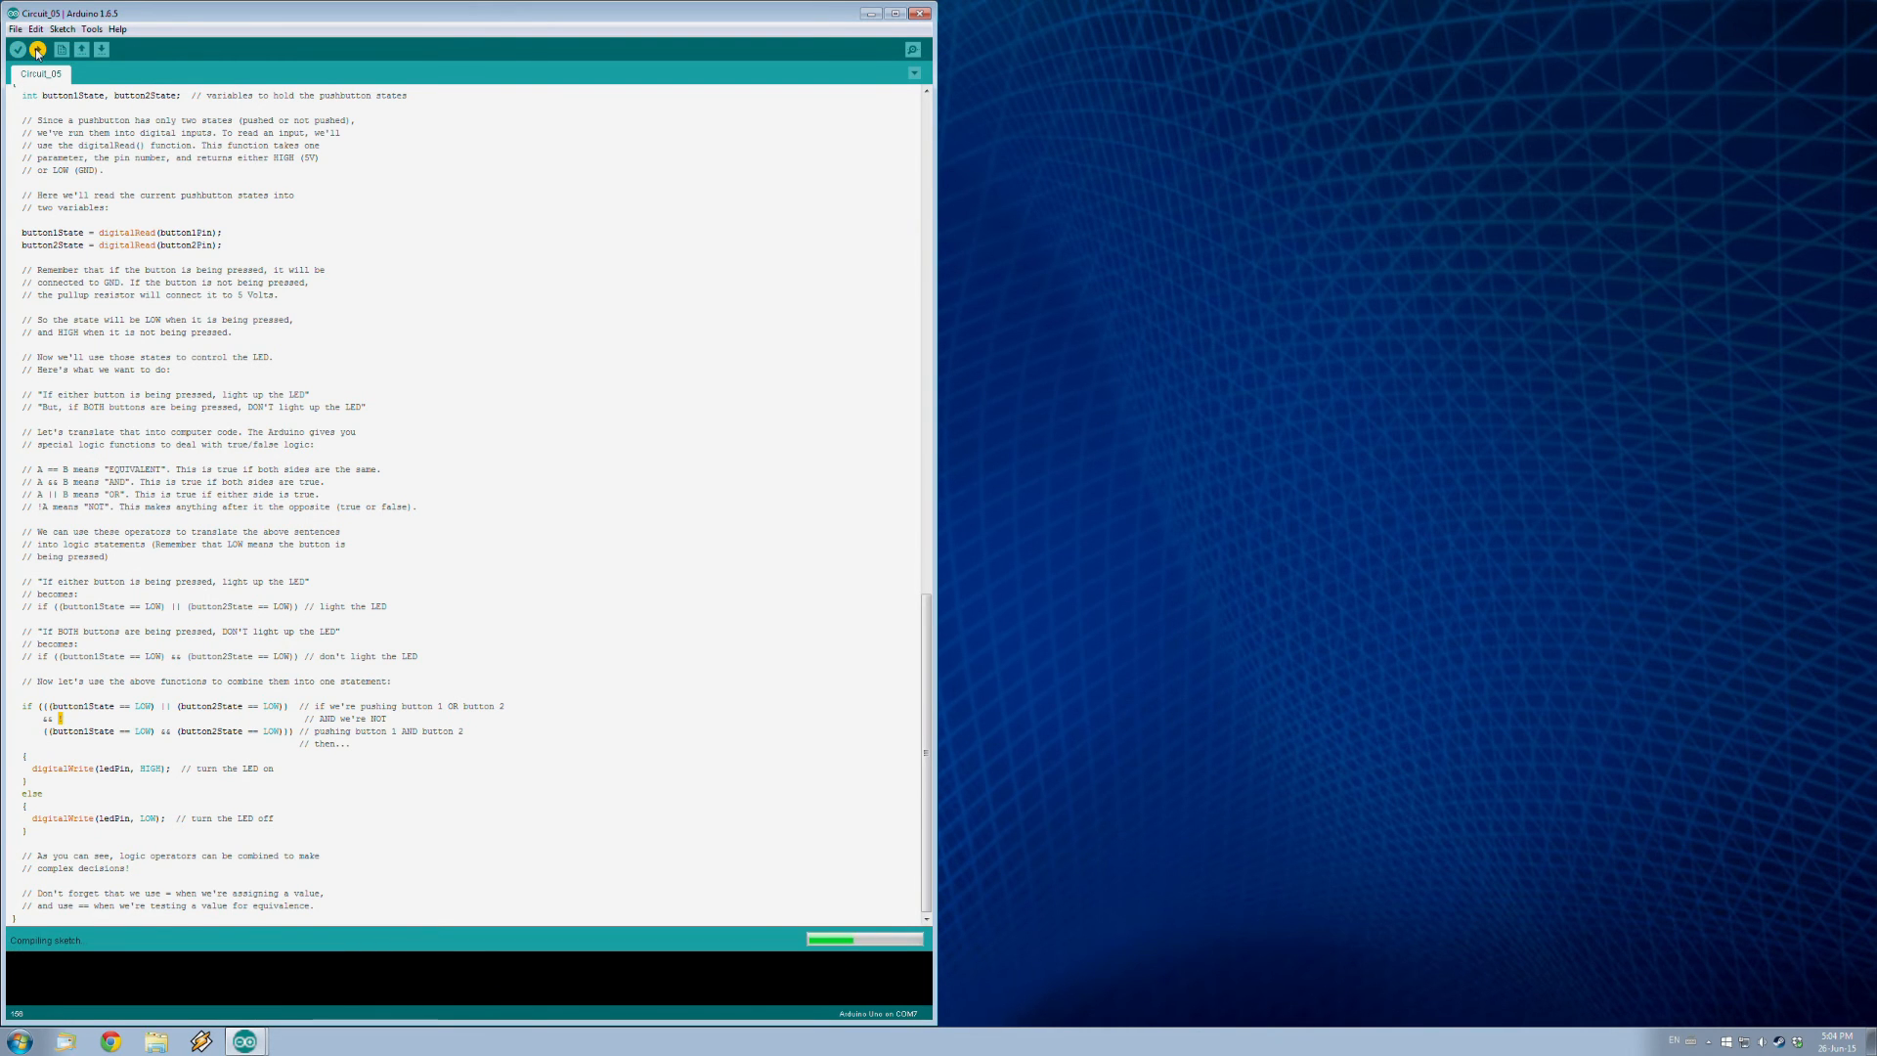